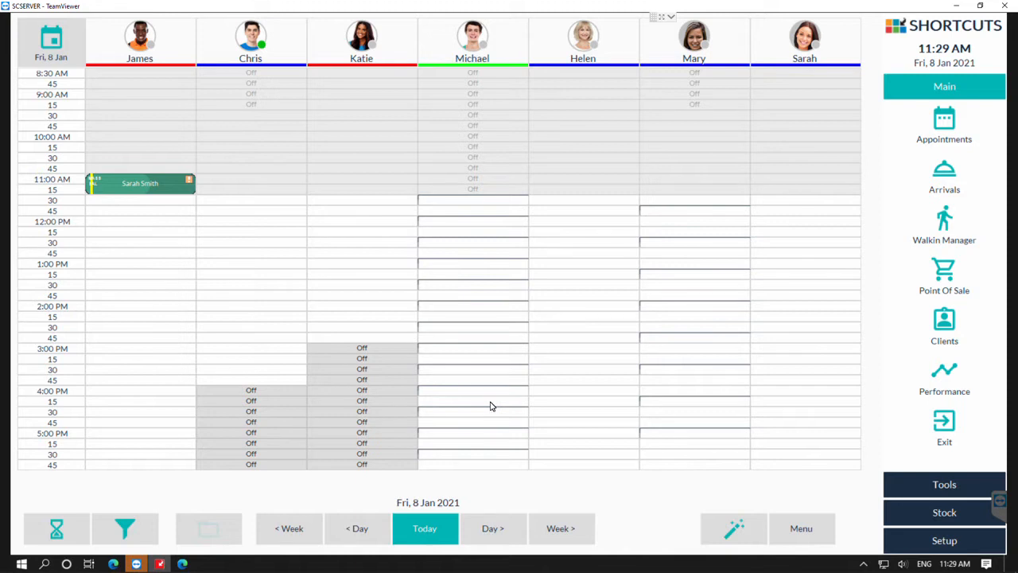
mouse_move(700, 287)
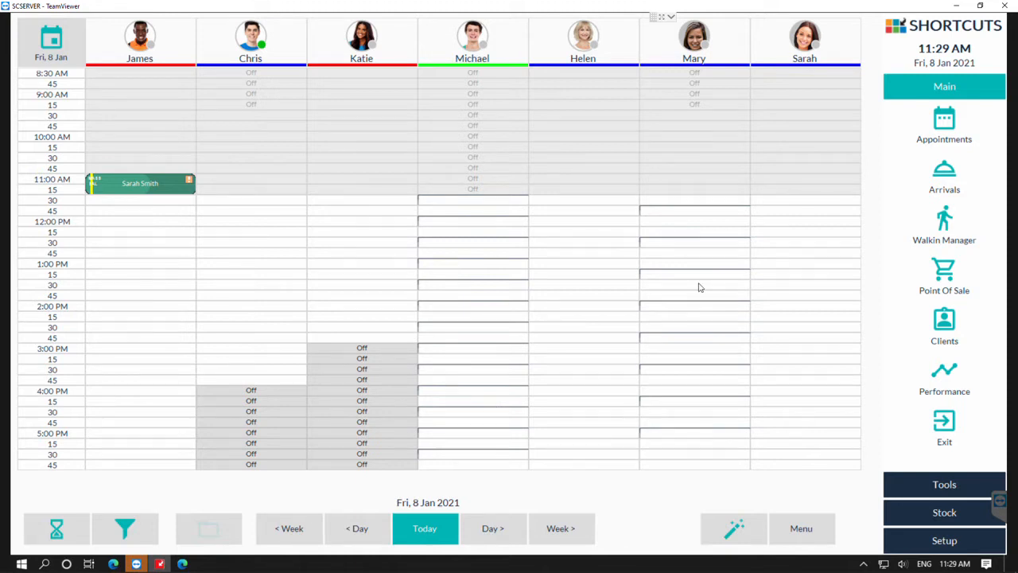
Bring up the Stock options from the sidebar
left_click(944, 512)
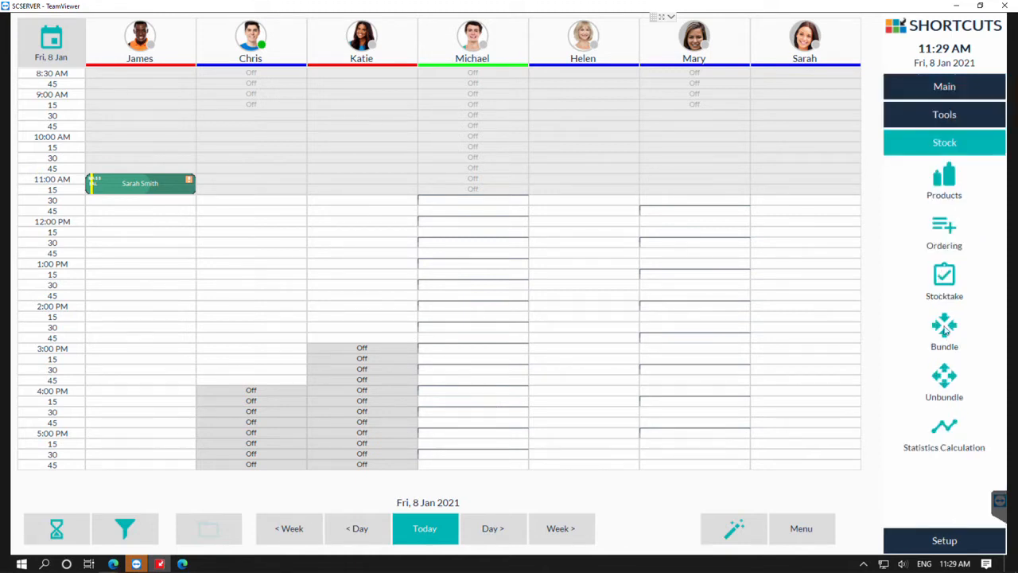
Show the Stocktake Definitions list of completed stocktakes
left_click(945, 278)
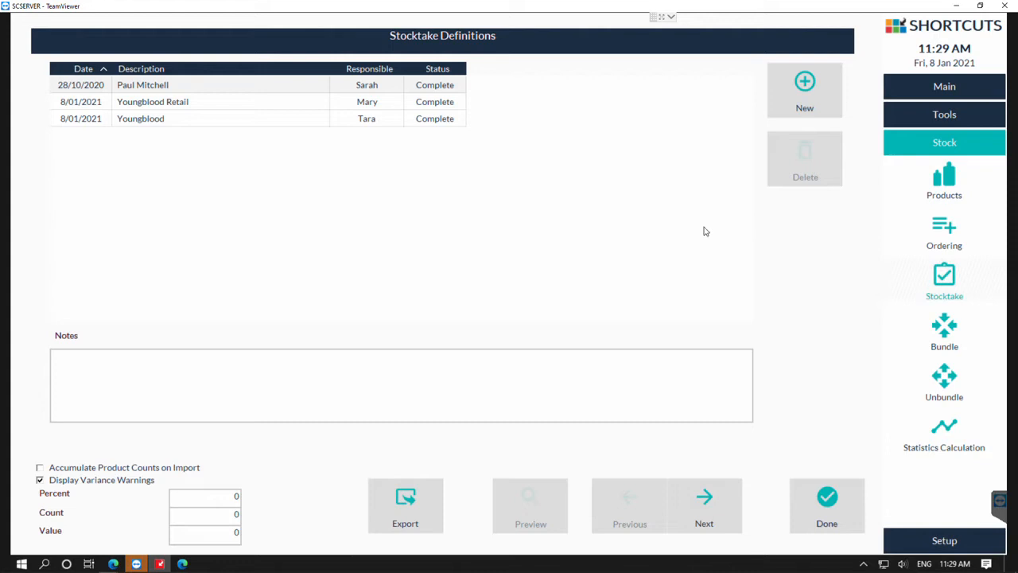
mouse_move(487, 216)
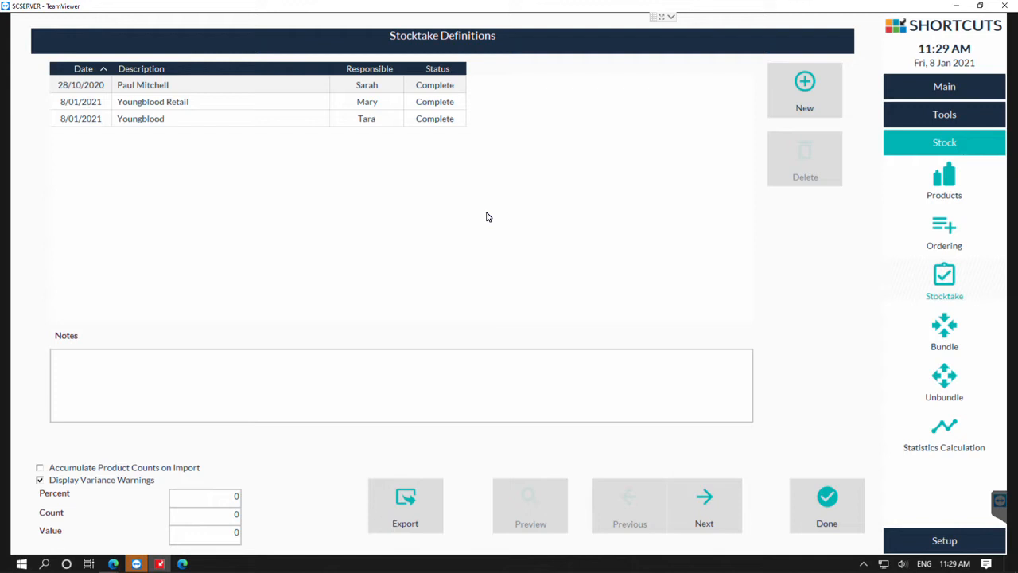
mouse_move(493, 202)
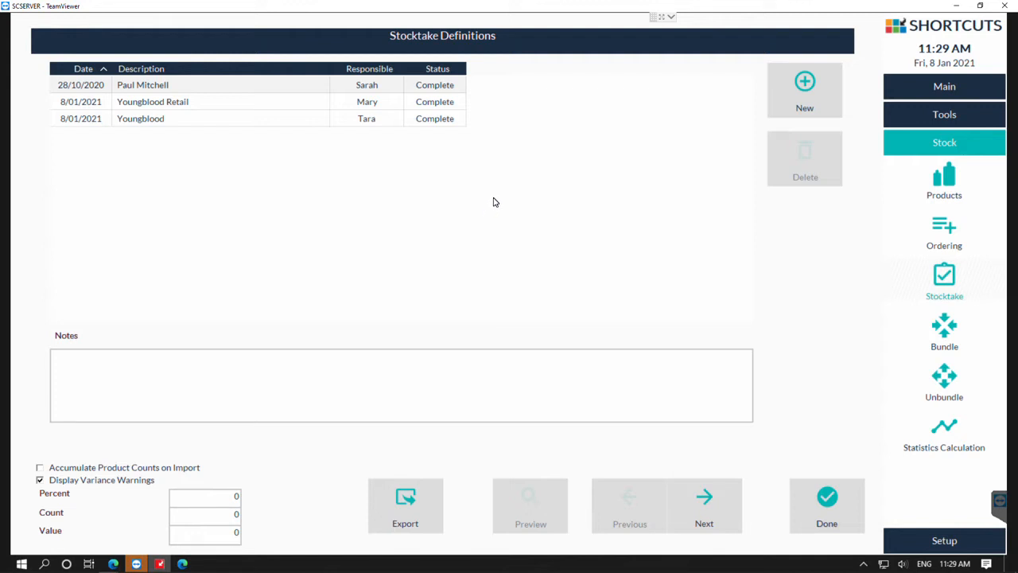
mouse_move(270, 190)
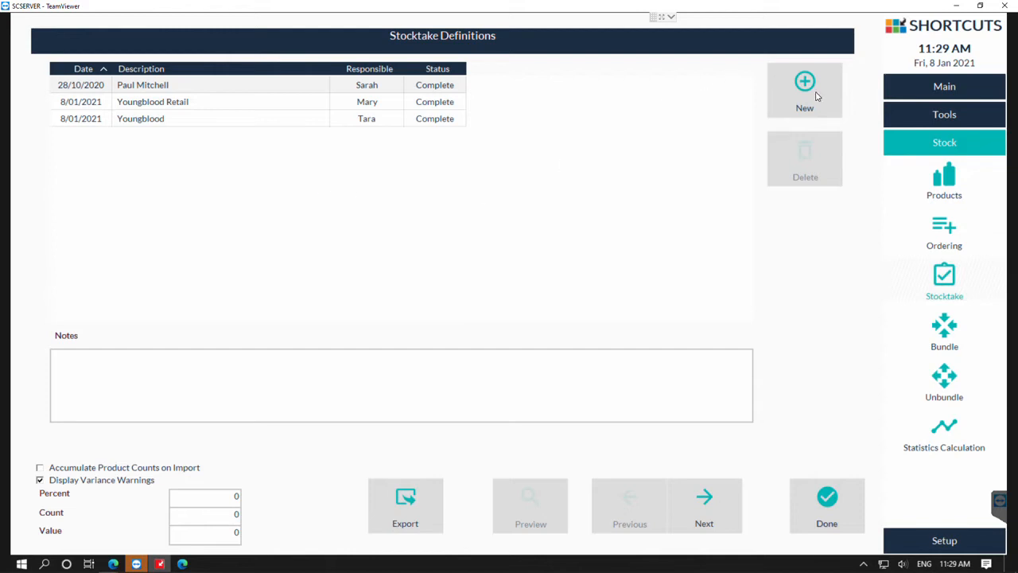
Create a new stocktake described 'Youngblood', assign it to Sarah, and continue to its entries
left_click(804, 89)
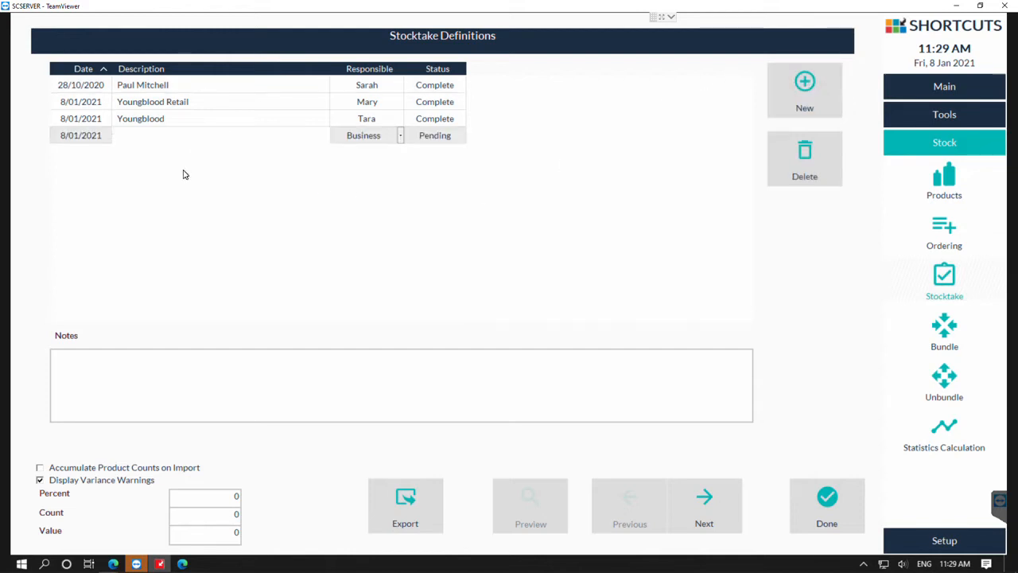
type("Young")
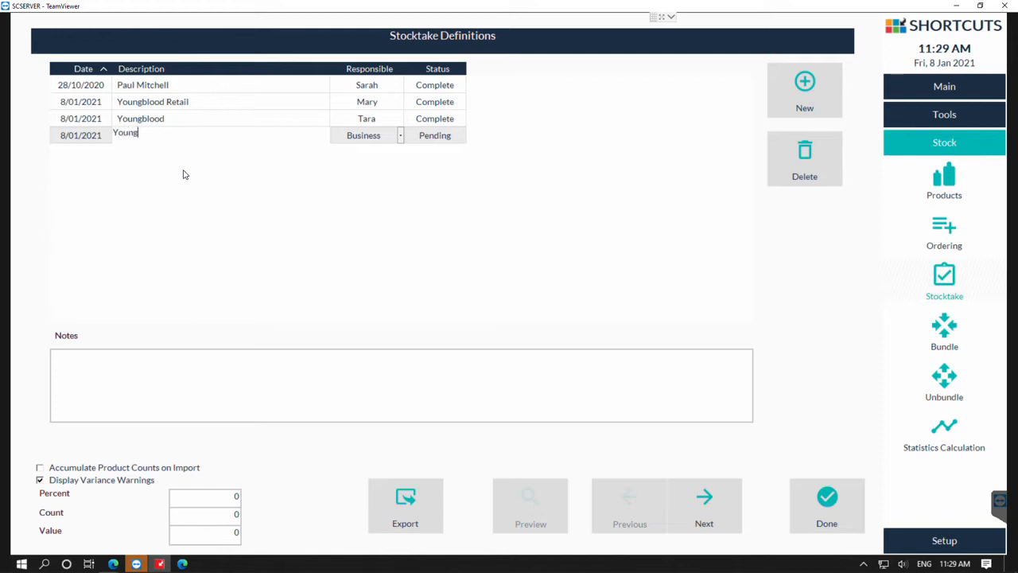
type("blood")
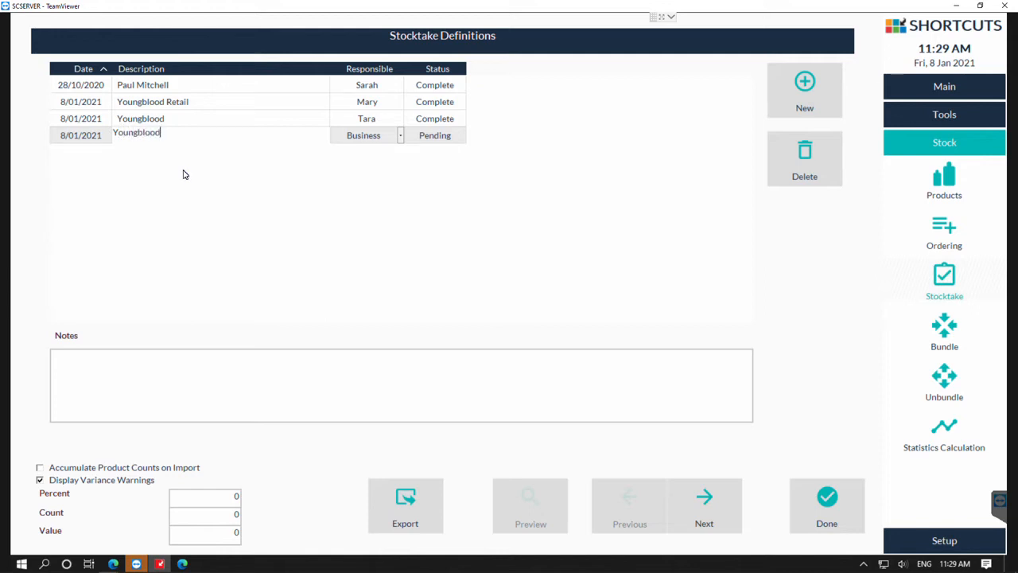
left_click(398, 133)
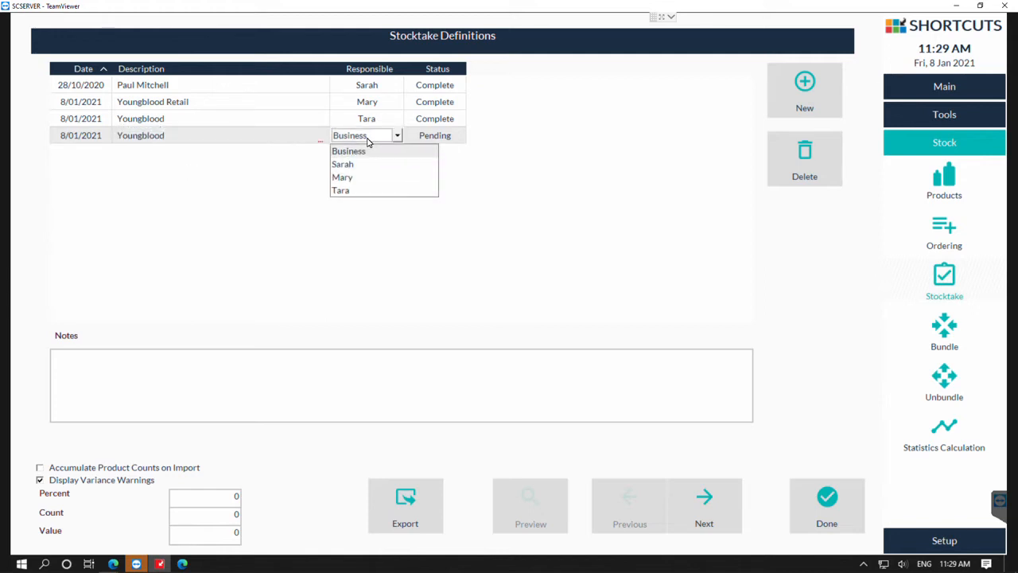
left_click(342, 164)
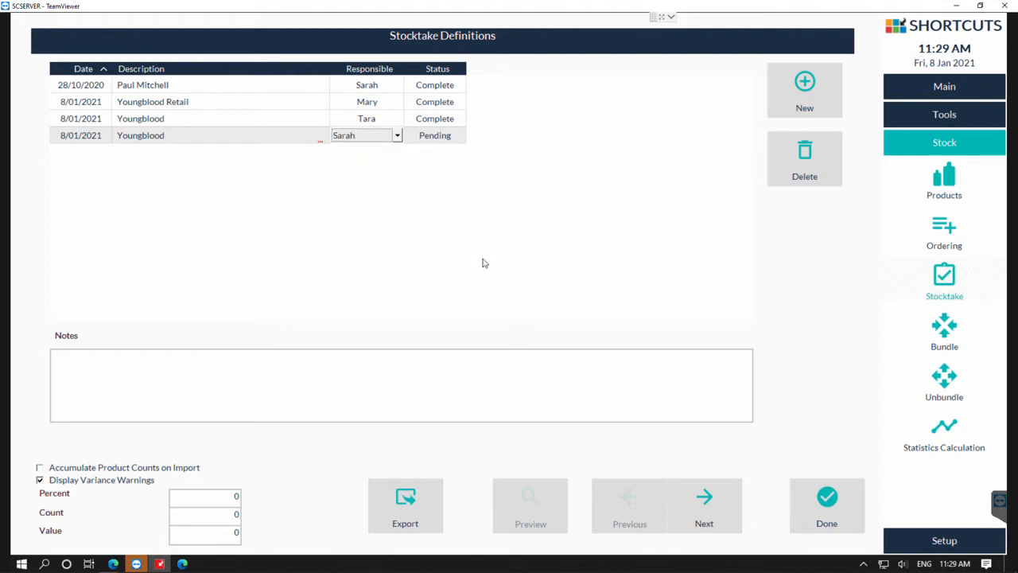
left_click(703, 506)
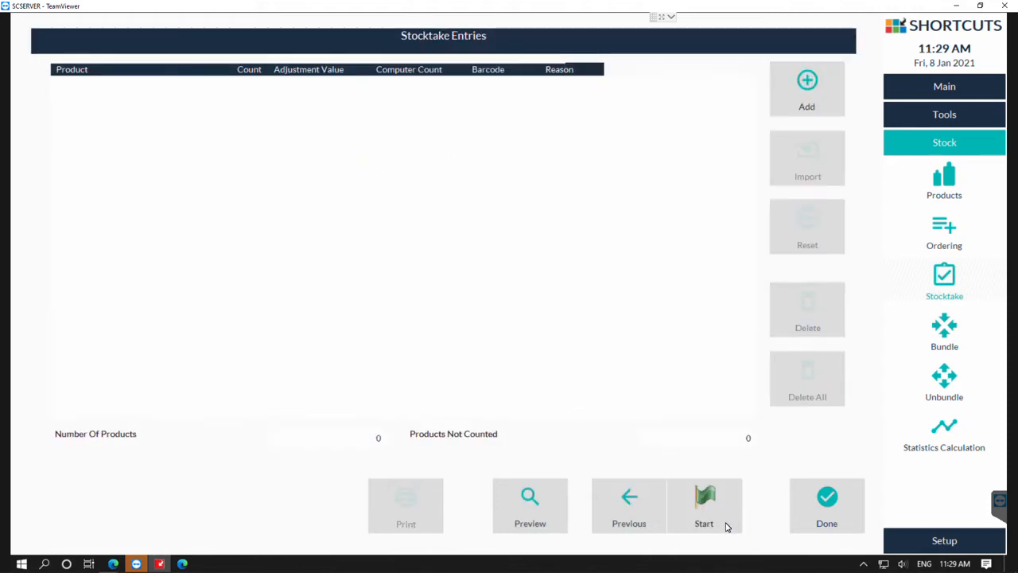
mouse_move(490, 188)
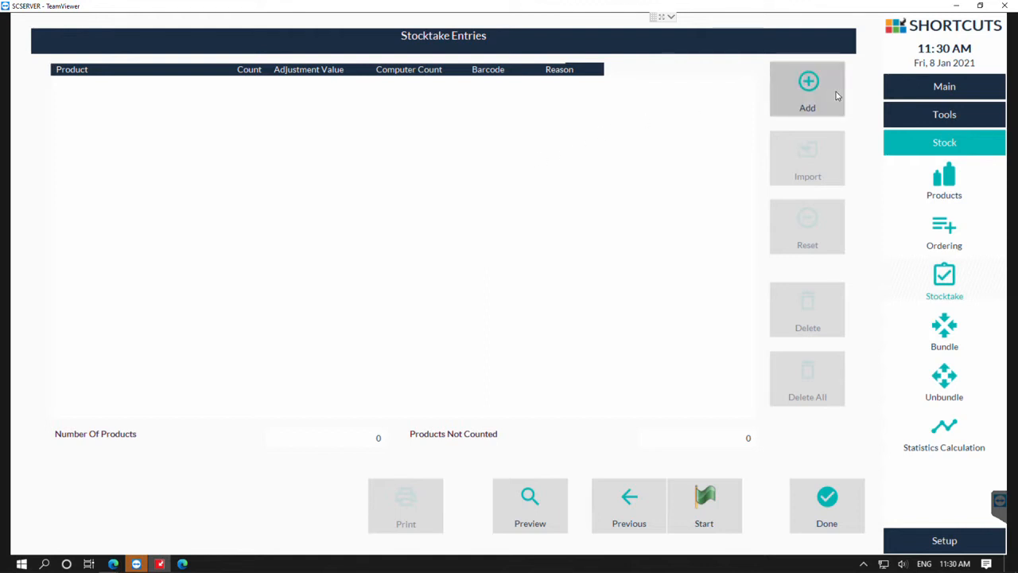
In Product Selection, expand the YOUNGBLOOD range and select the BROW ARTISTE KIT group
left_click(806, 87)
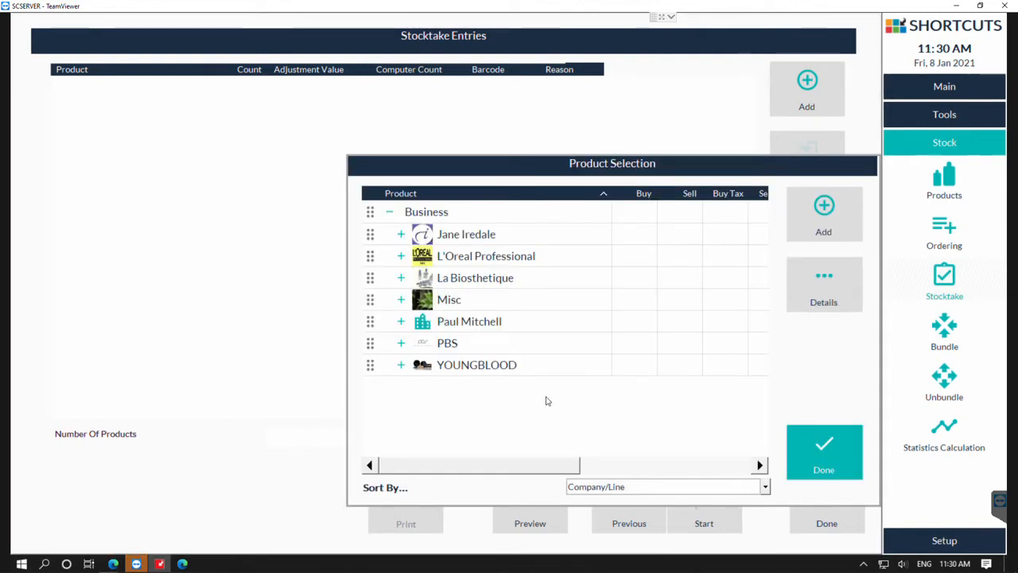
mouse_move(524, 401)
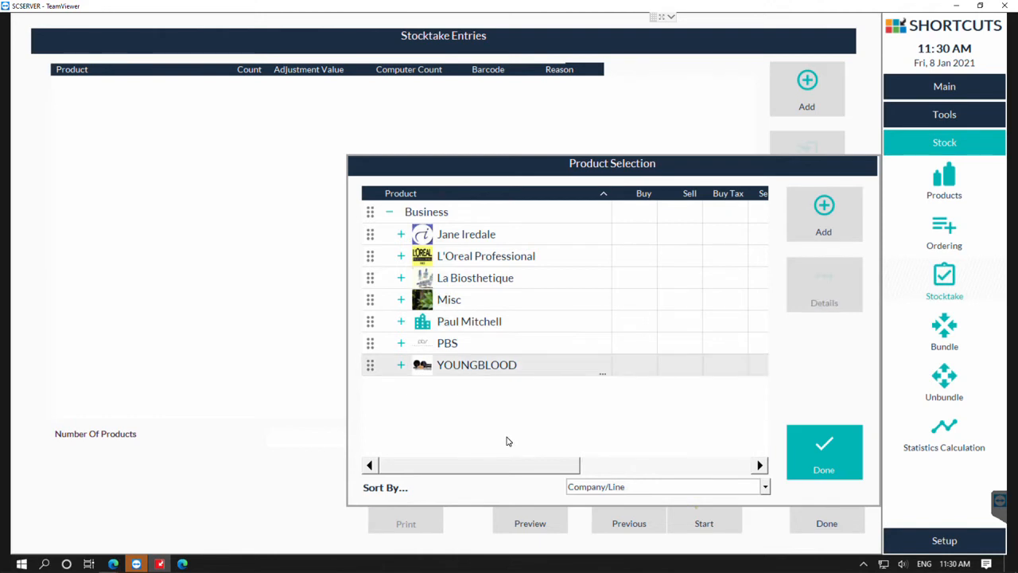
mouse_move(554, 393)
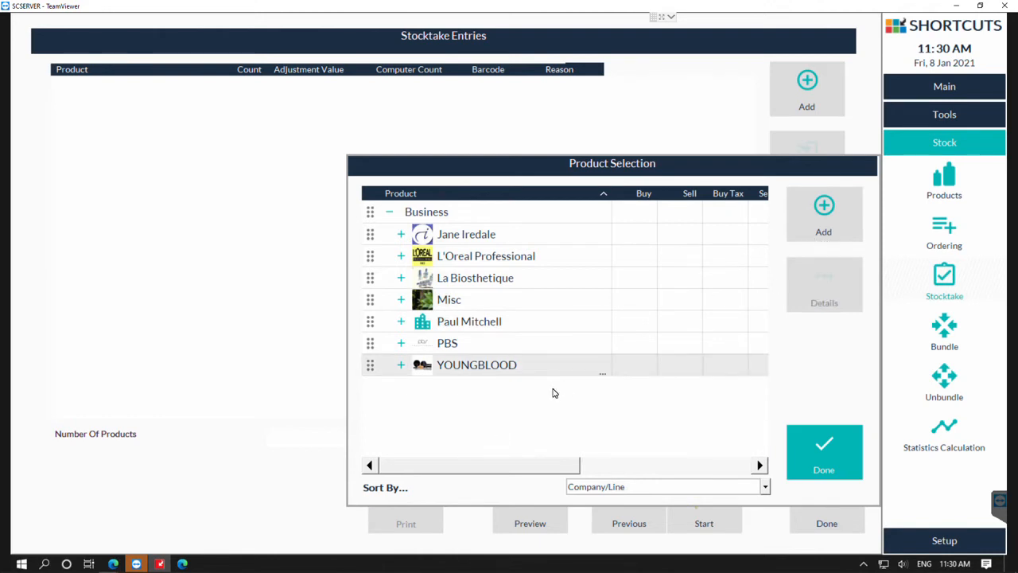
mouse_move(496, 372)
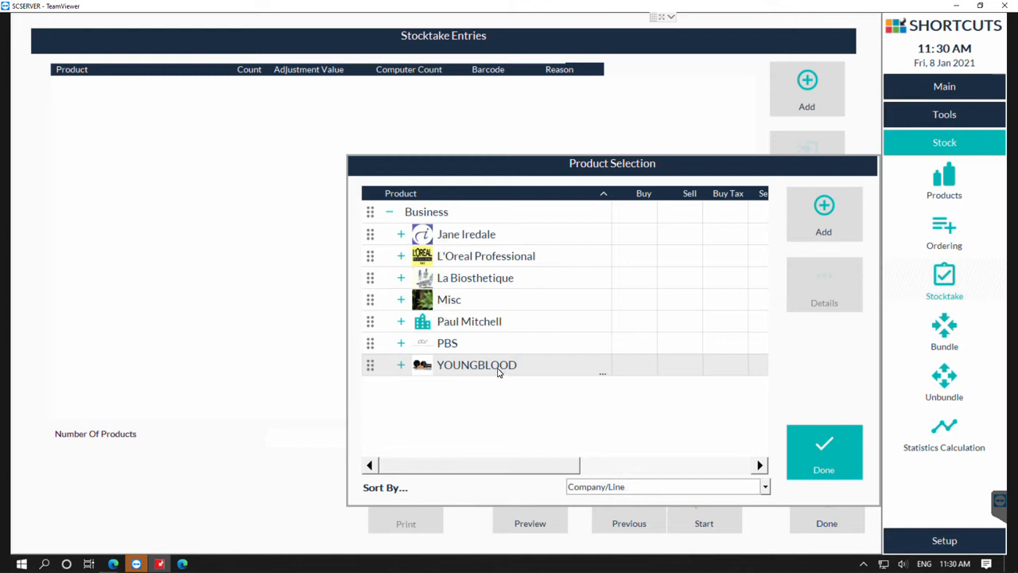
mouse_move(382, 376)
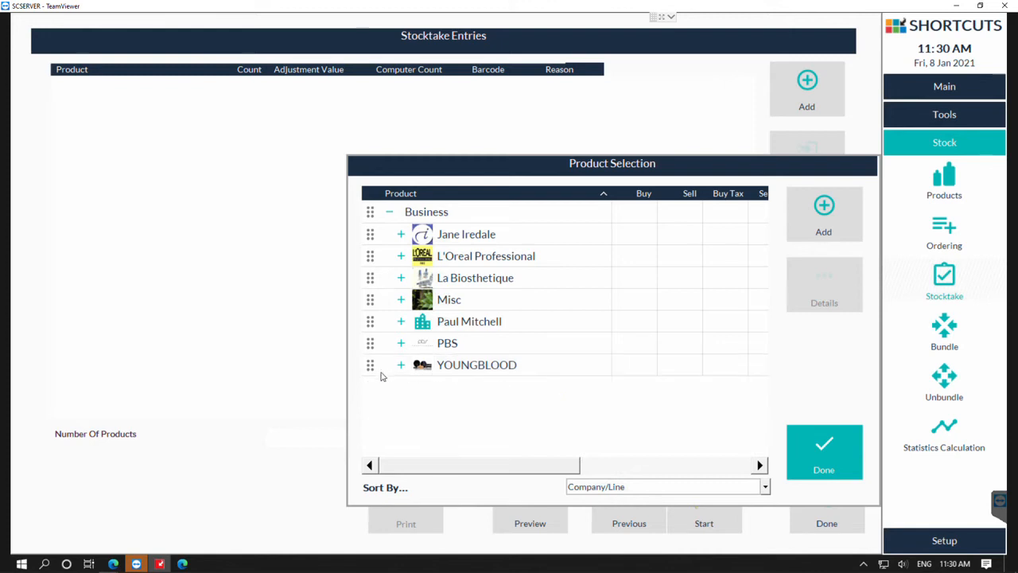
left_click(401, 364)
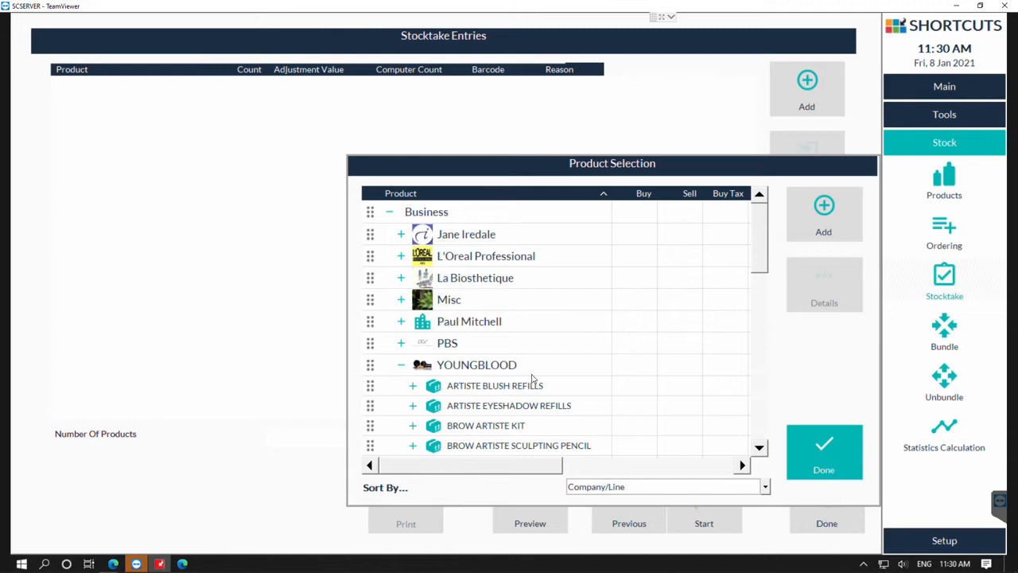
scroll("down", 3)
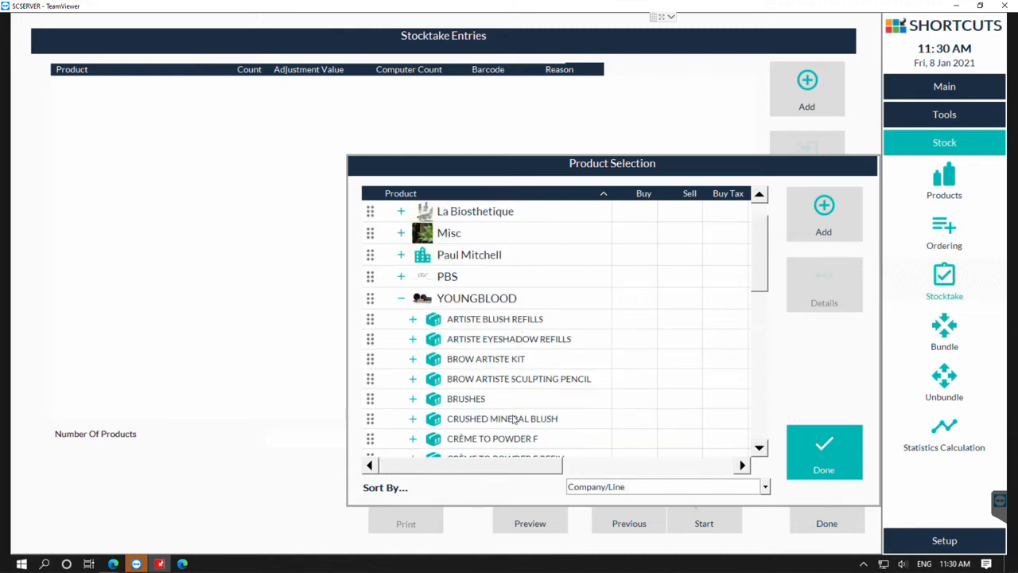
left_click(494, 318)
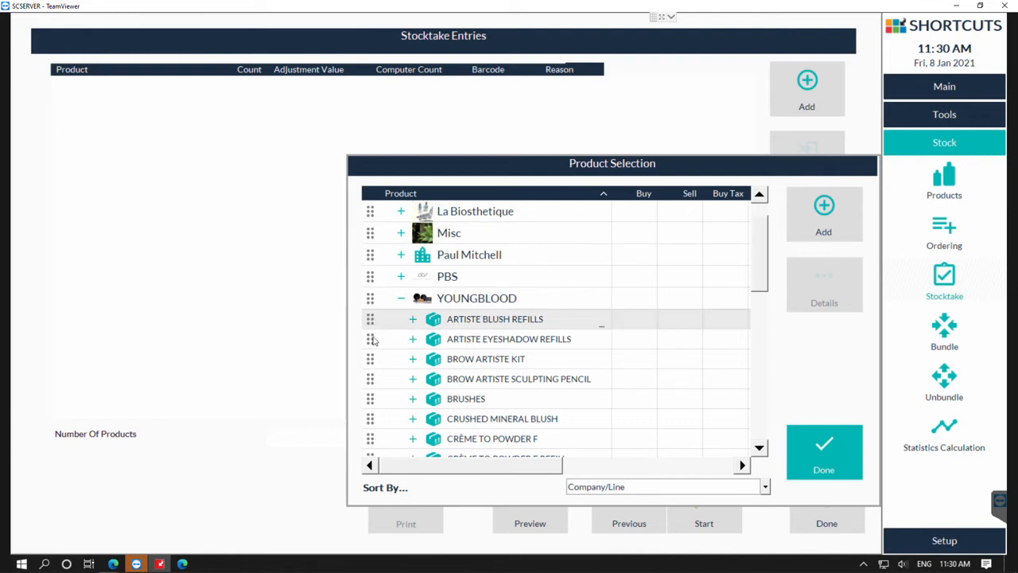
mouse_move(372, 363)
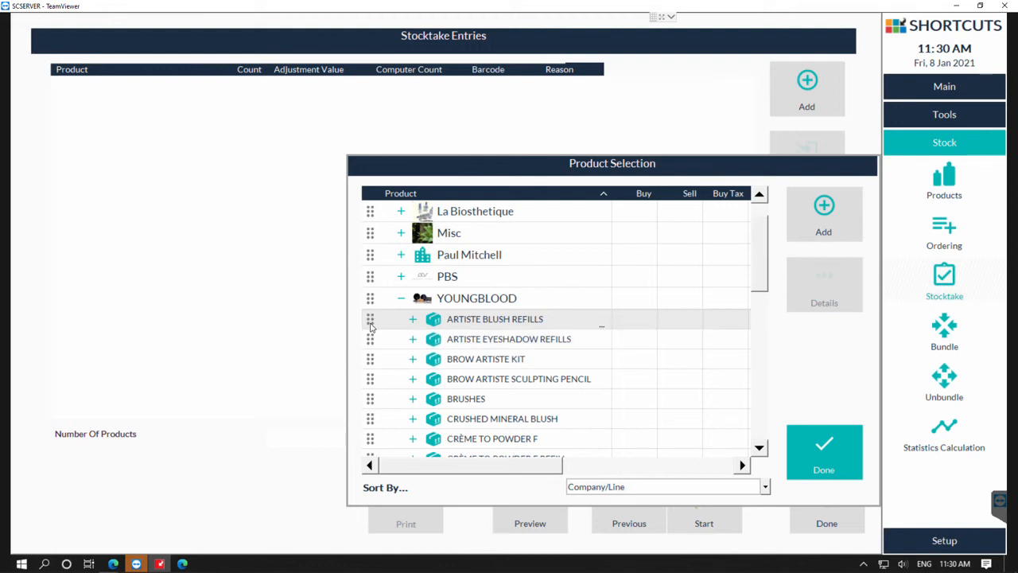
mouse_move(404, 369)
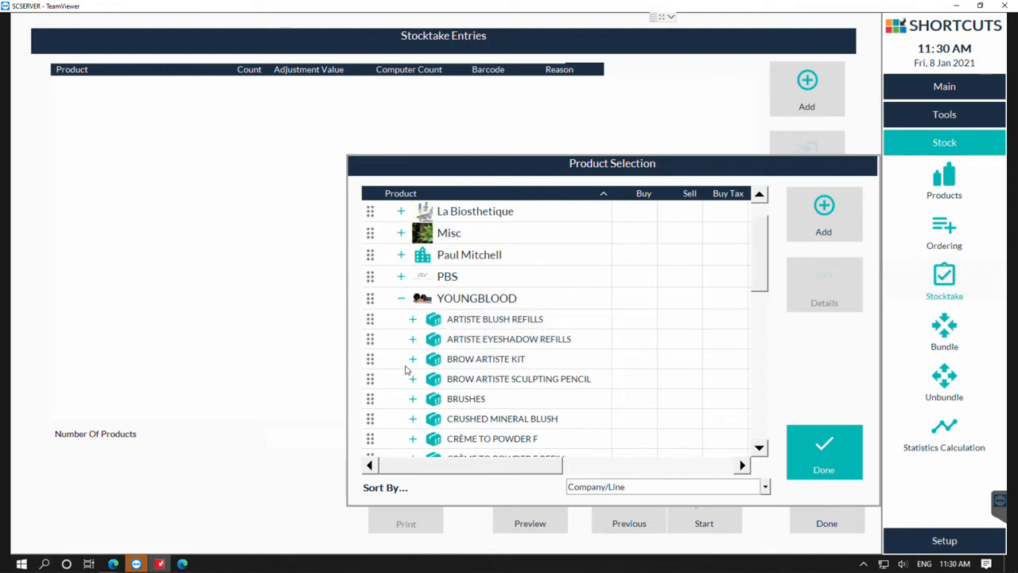
left_click(412, 360)
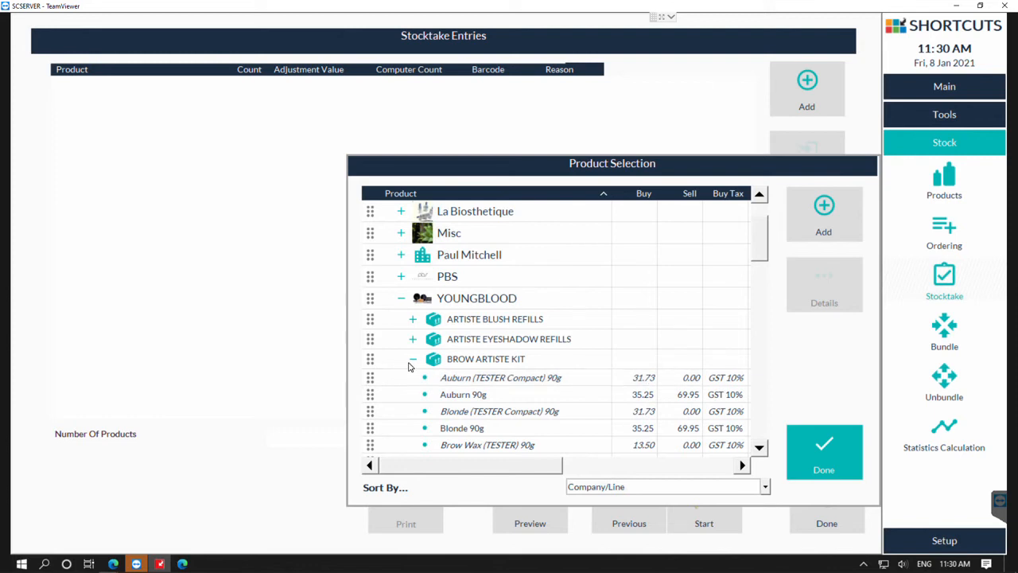
left_click(412, 359)
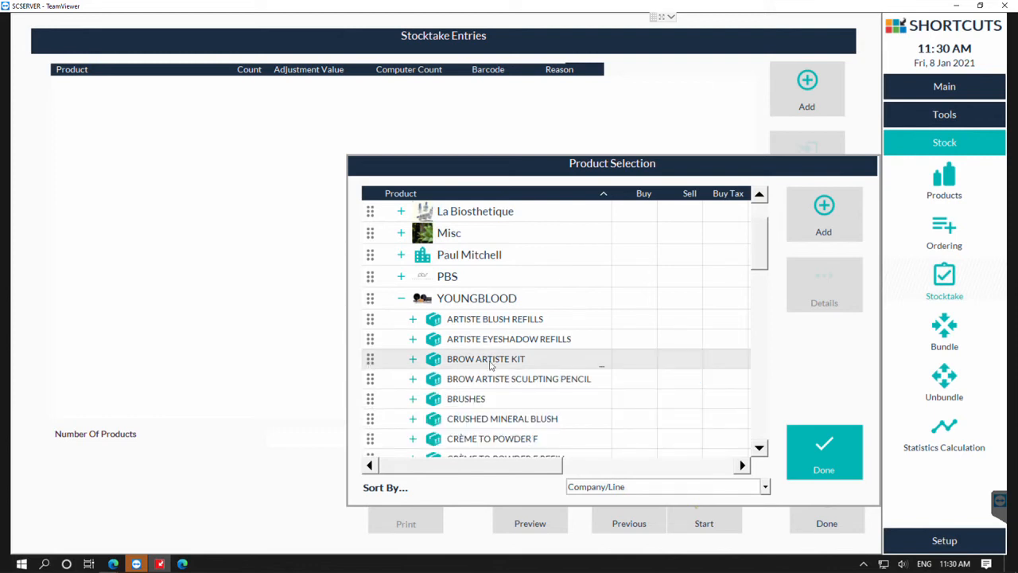
mouse_move(868, 210)
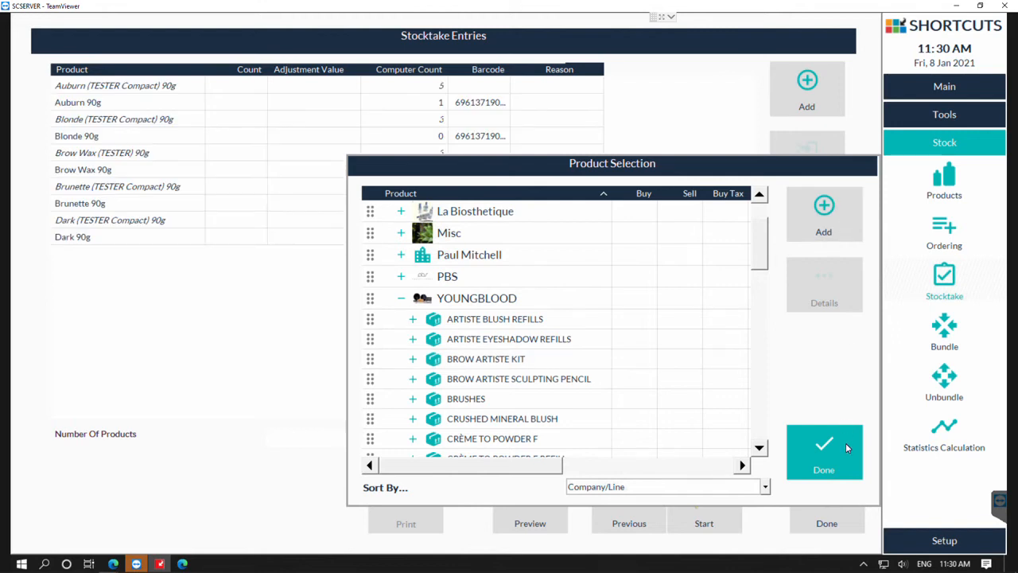
Finish product selection with ten Brow Artiste Kit products and start the stocktake
left_click(824, 452)
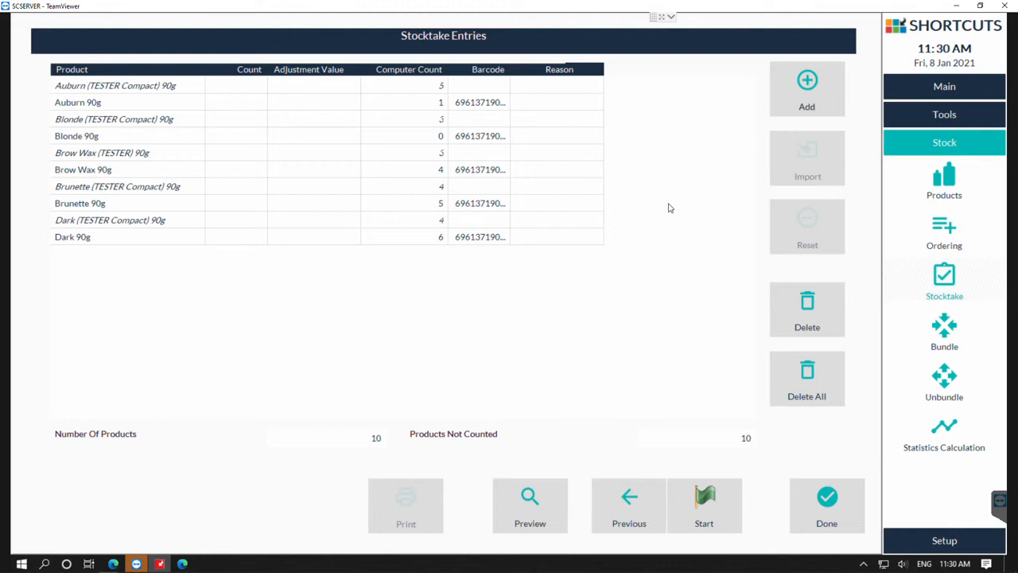
left_click(703, 506)
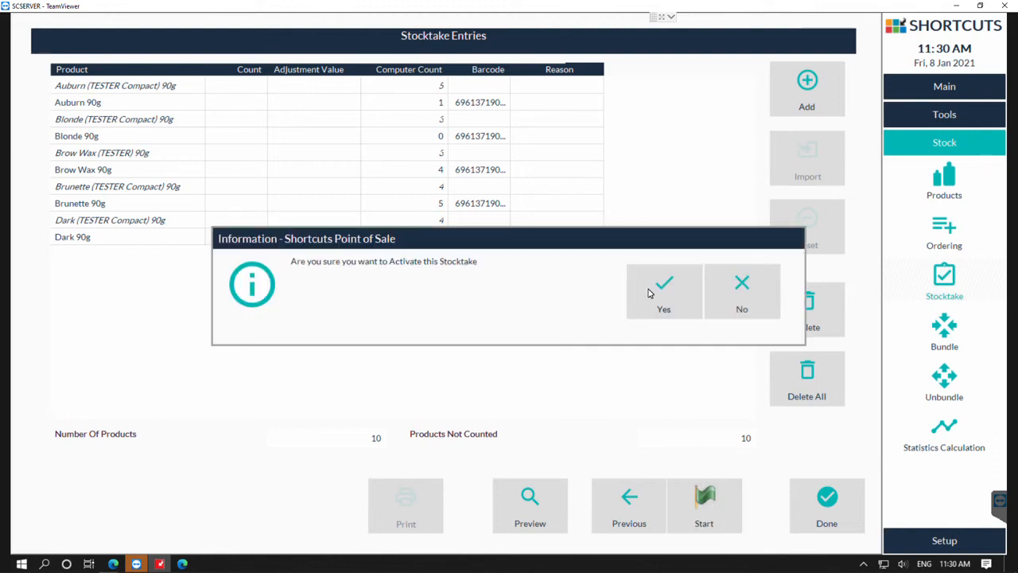
Confirm activation and include 'Print Shortcuts current levels' in the stocktake reports
left_click(663, 289)
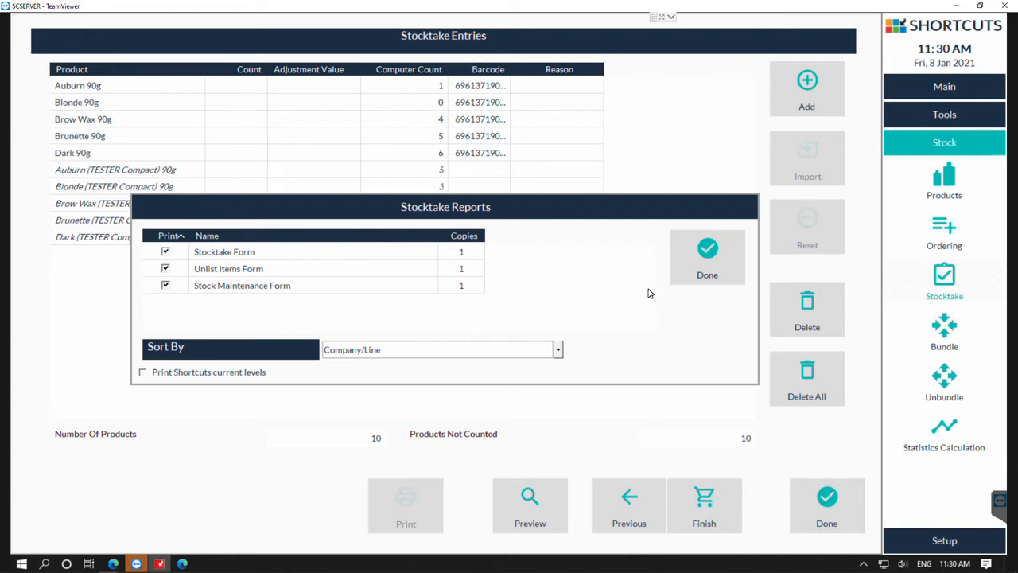
mouse_move(312, 318)
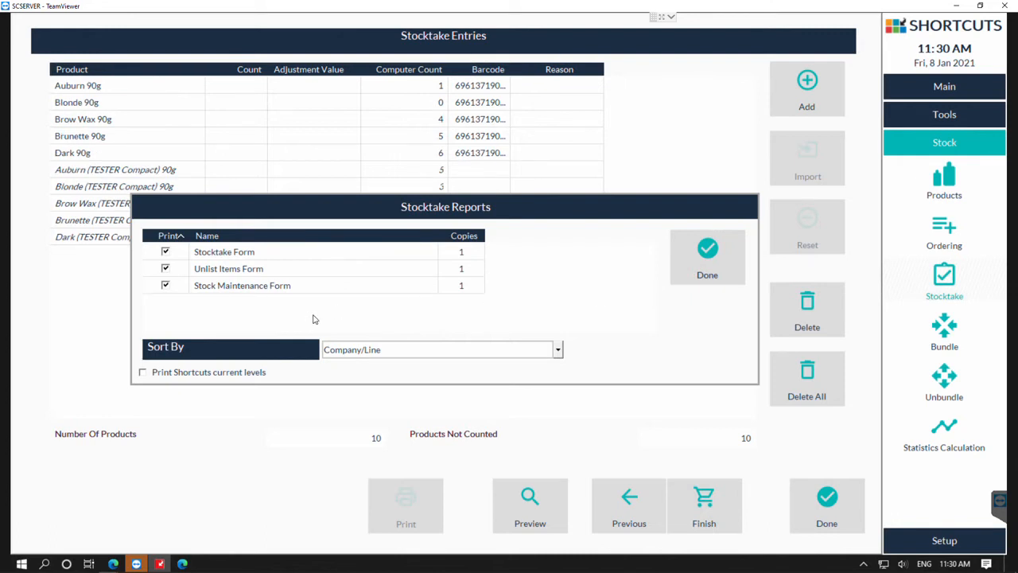
left_click(143, 372)
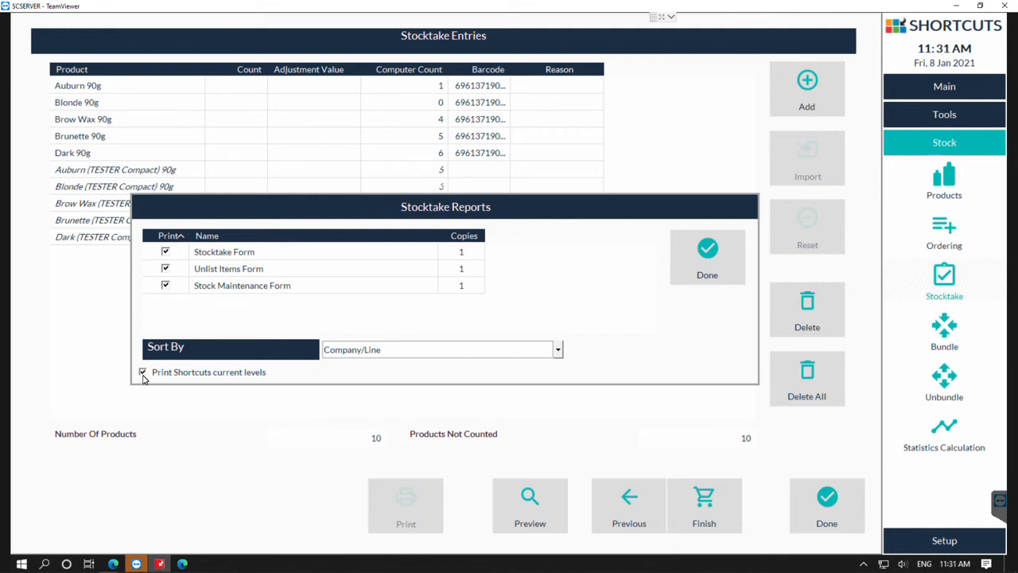
mouse_move(179, 380)
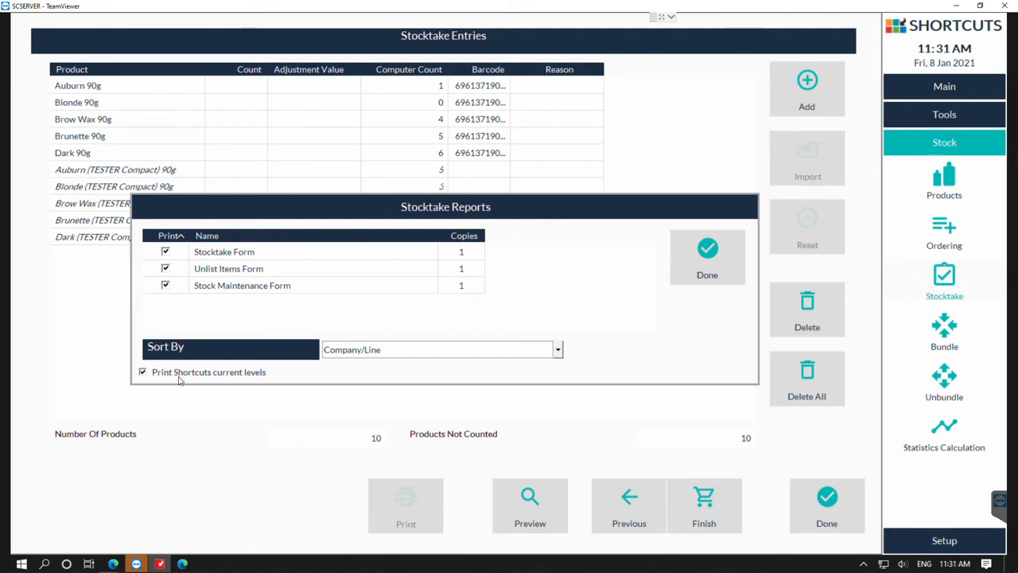
mouse_move(254, 378)
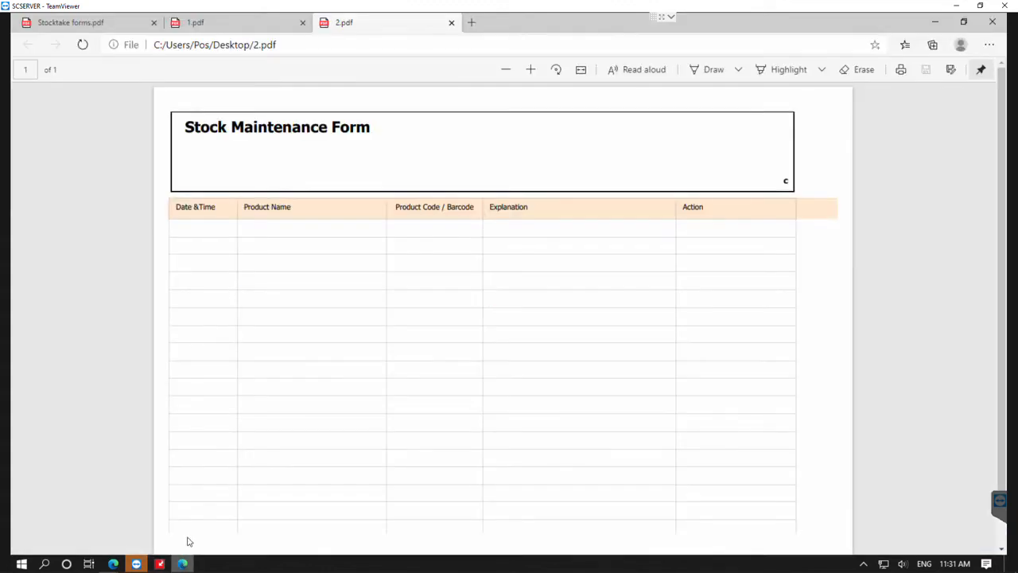
View the 'Stocktake forms.pdf' tab showing the 8 January 2021 Stocktake Form
left_click(70, 22)
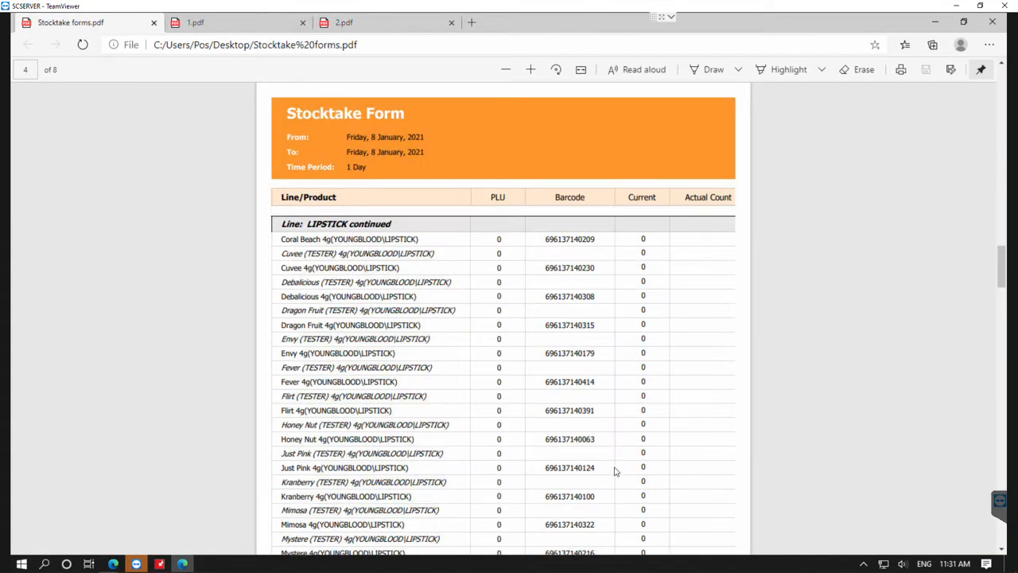
mouse_move(701, 257)
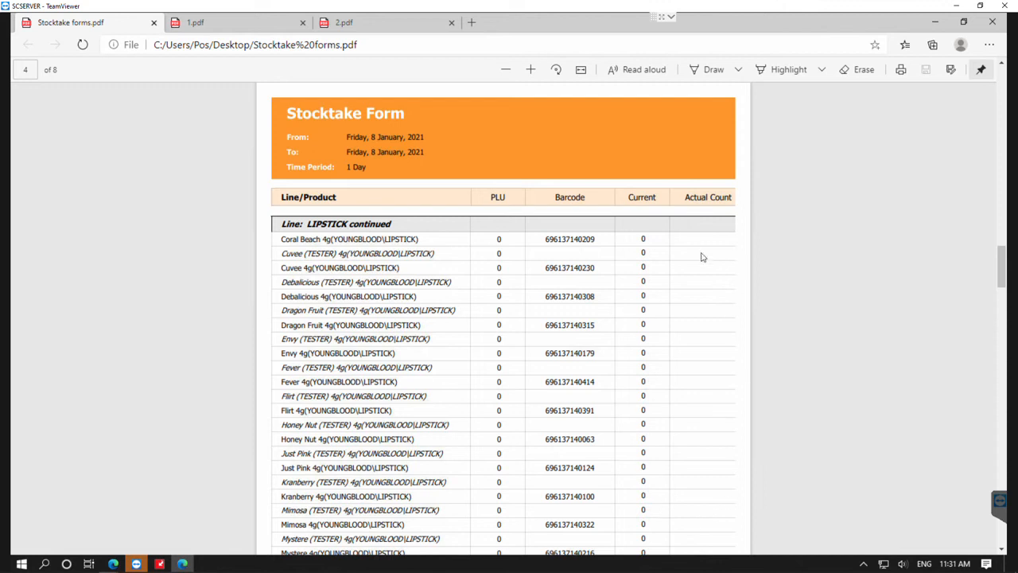
mouse_move(709, 251)
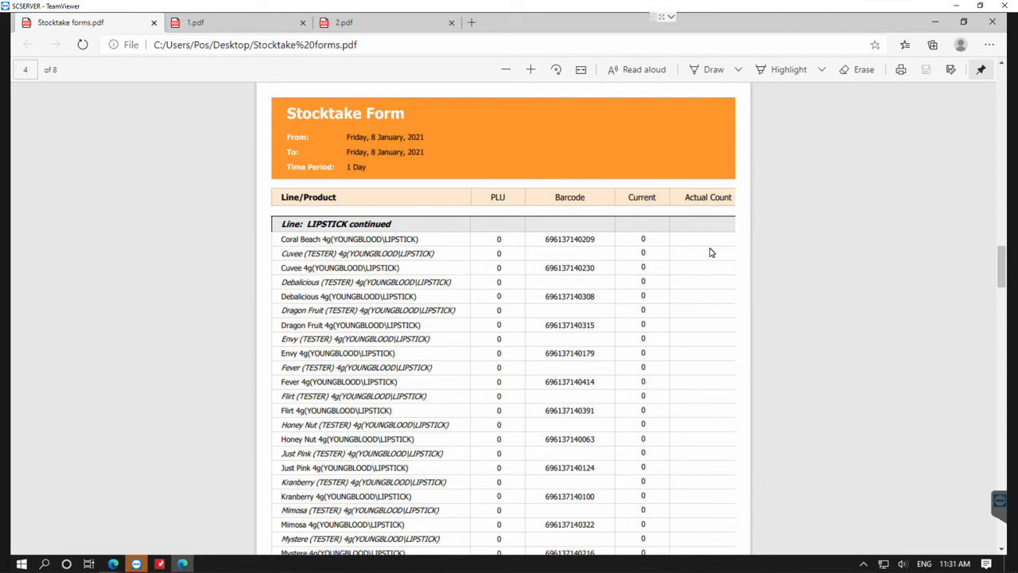
mouse_move(194, 22)
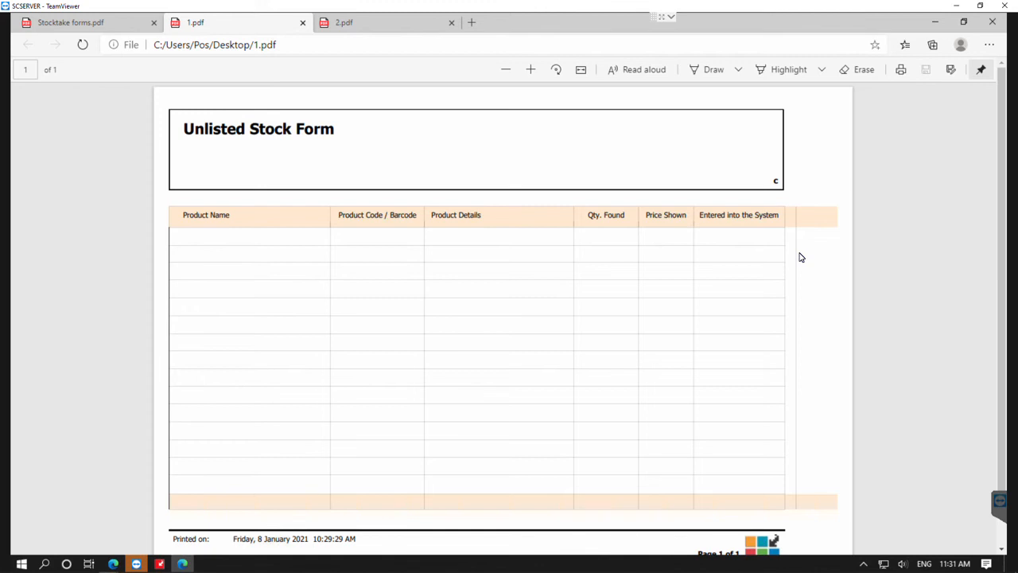
mouse_move(493, 95)
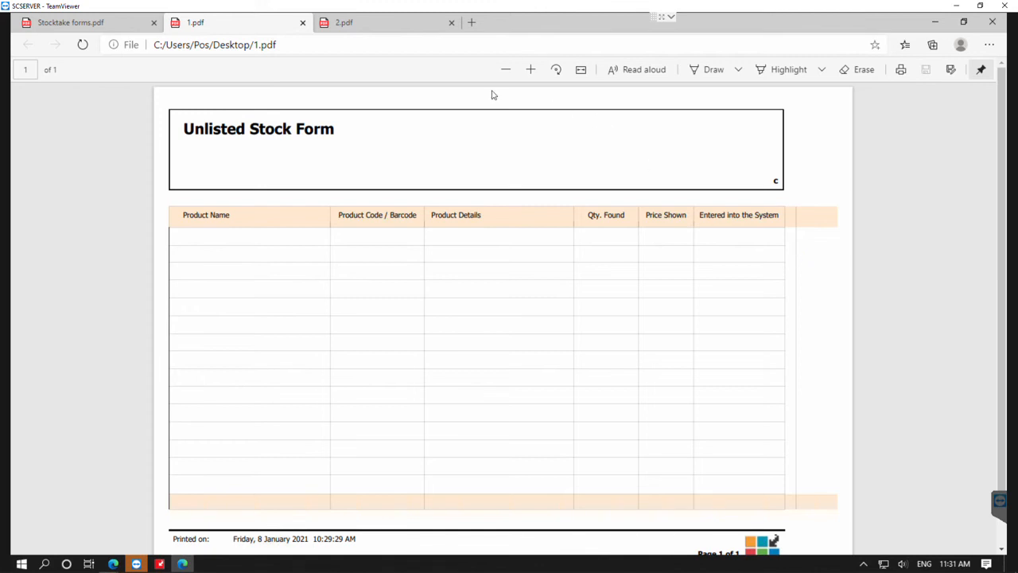
View the 1.pdf tab showing the blank Unlisted Stock Form
left_click(343, 23)
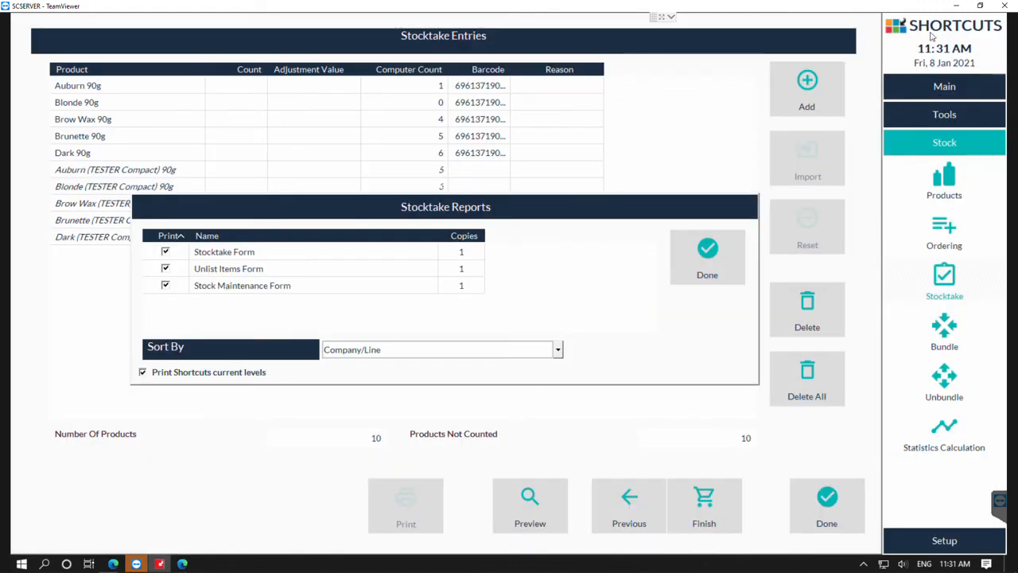
mouse_move(671, 419)
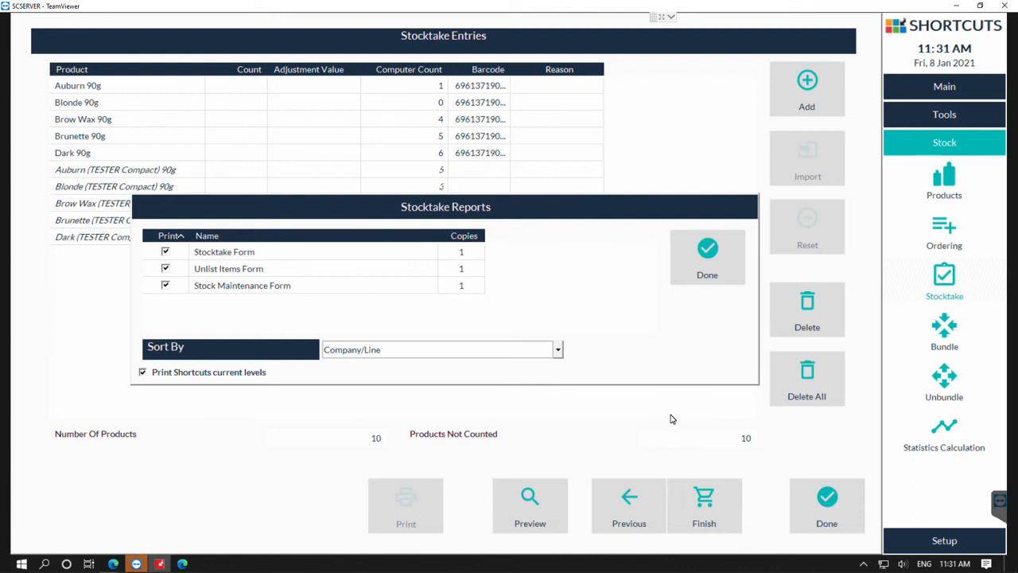
mouse_move(614, 296)
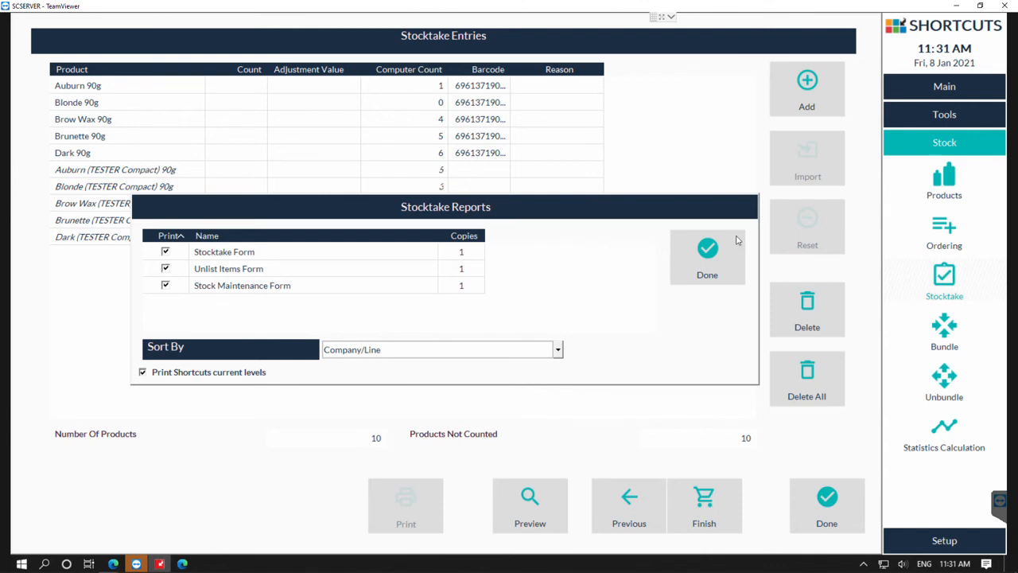
Untick 'Print Shortcuts current levels' and close the Stocktake Reports setup
left_click(143, 372)
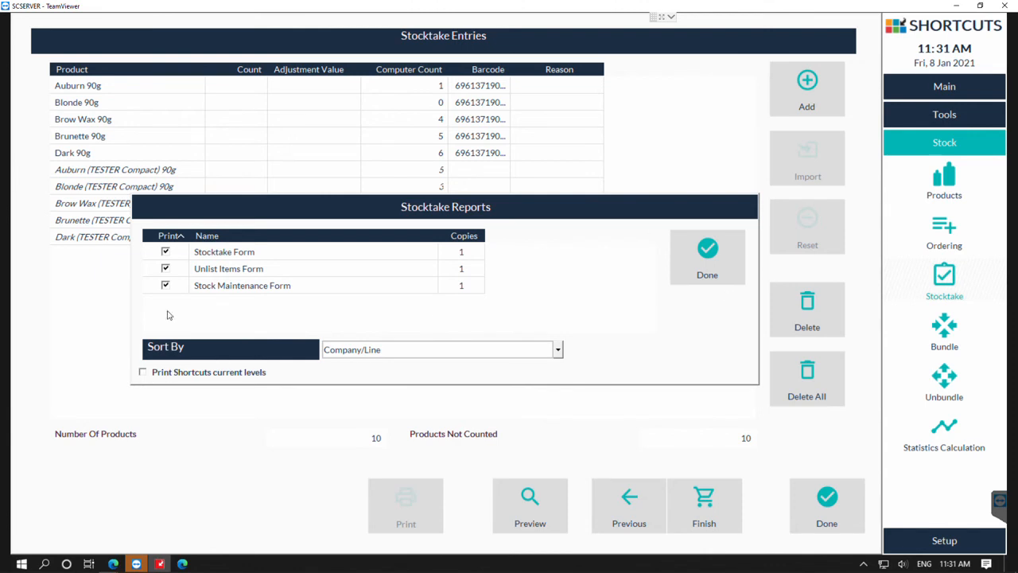
left_click(706, 254)
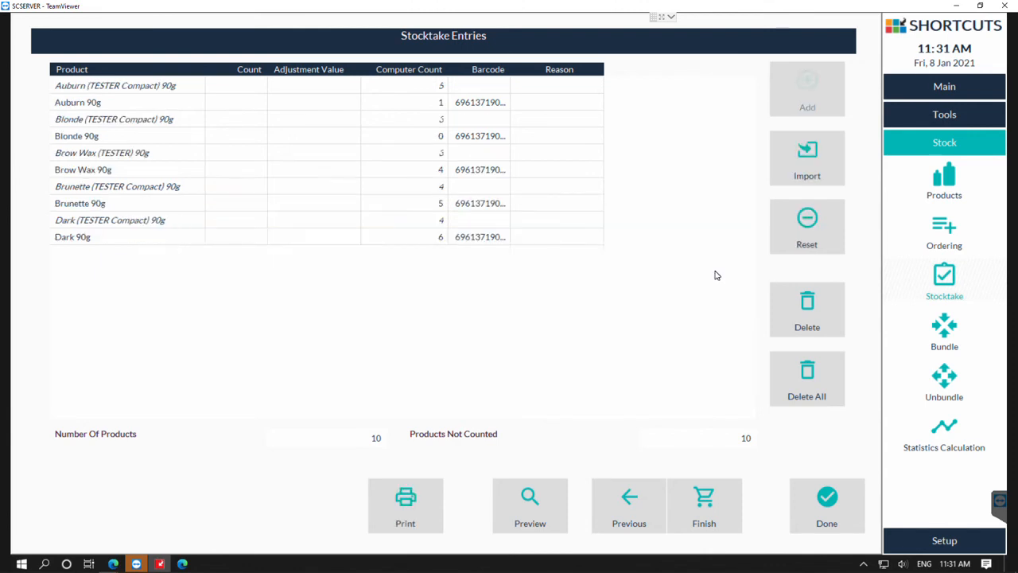
mouse_move(261, 87)
type("6")
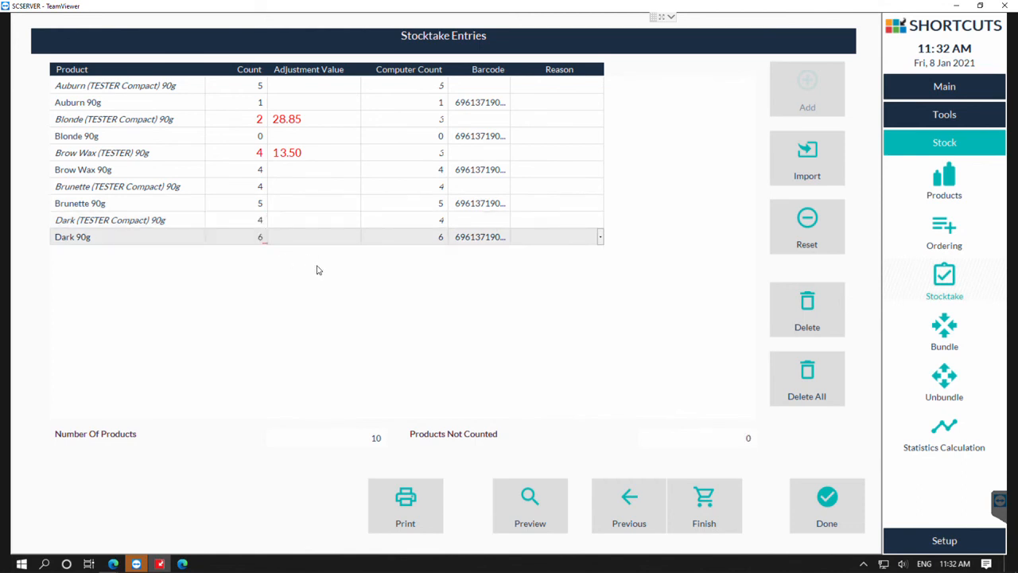
mouse_move(356, 137)
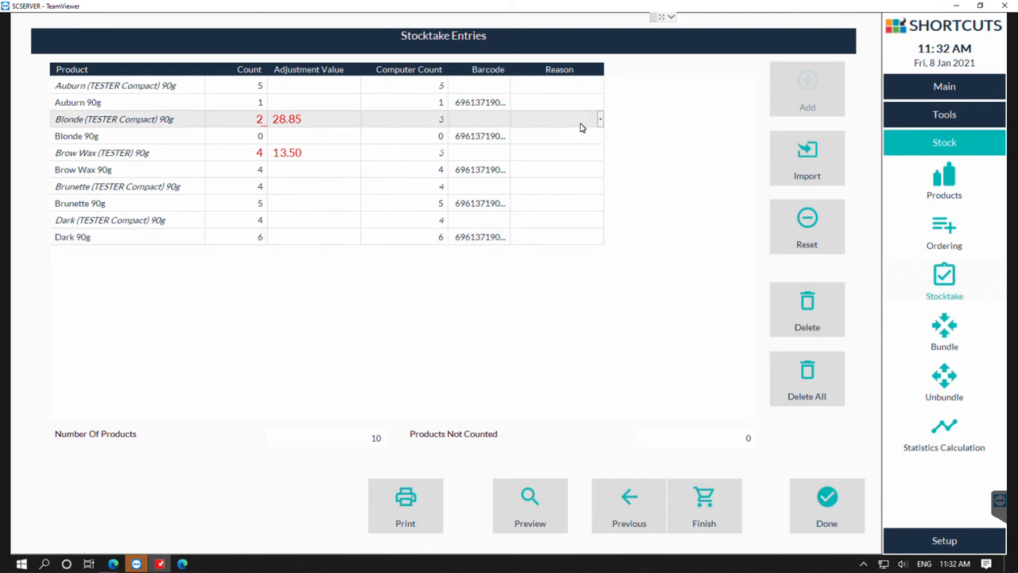
mouse_move(560, 78)
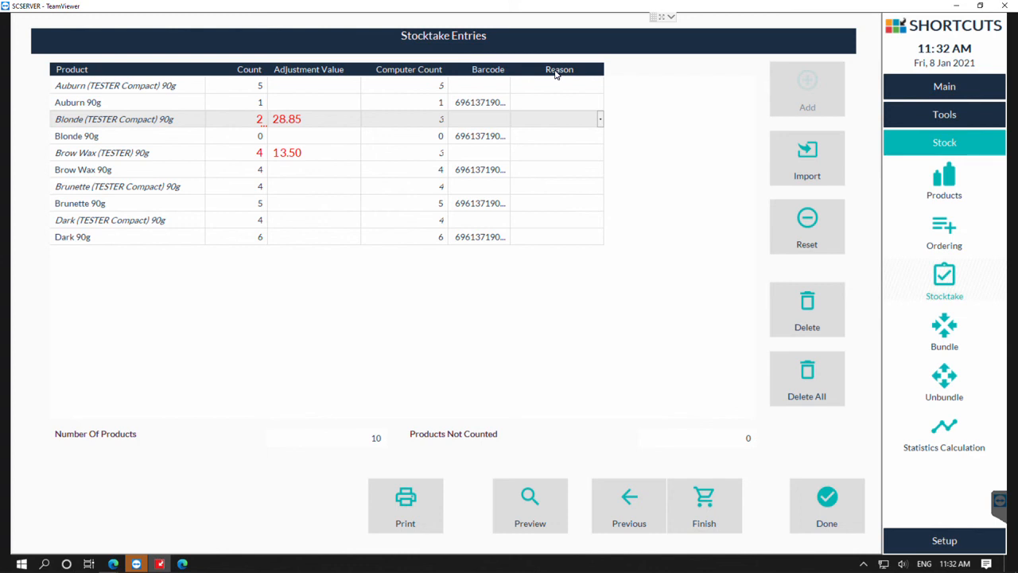
Set 'Item missing' as the reason on the Blonde Tester and Brow Wax Tester rows
left_click(595, 117)
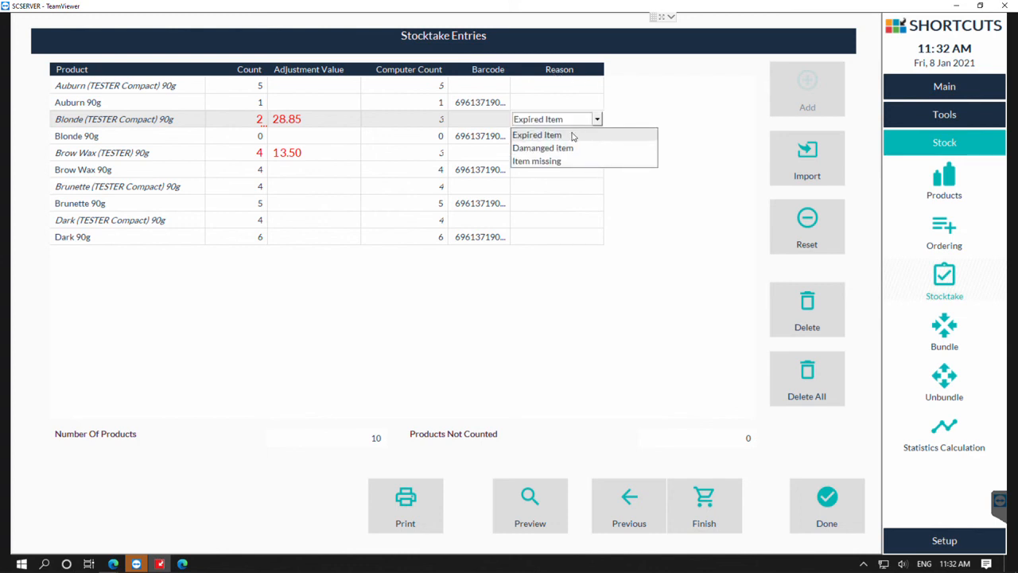
mouse_move(542, 147)
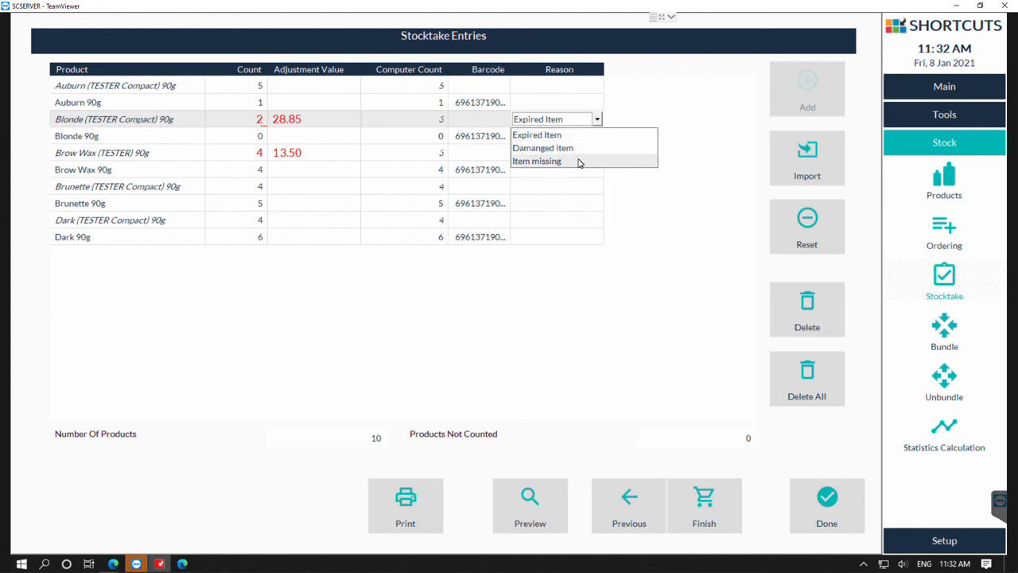
mouse_move(576, 166)
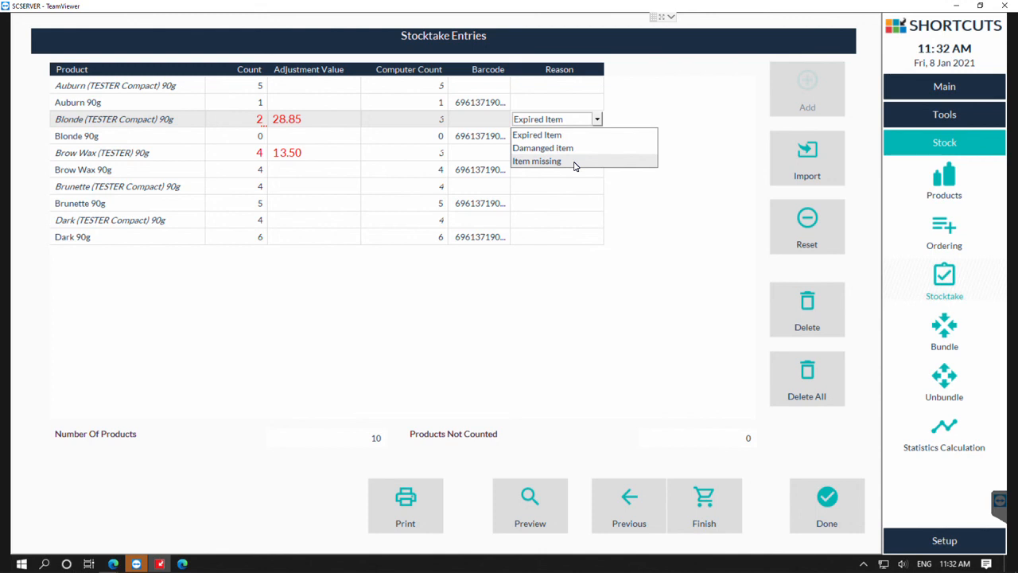
left_click(536, 160)
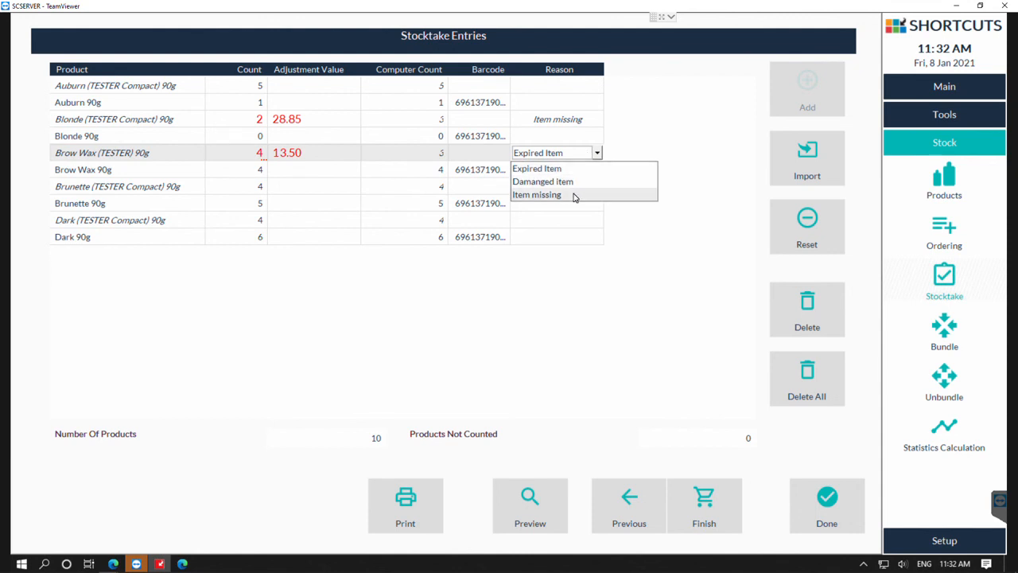
left_click(536, 195)
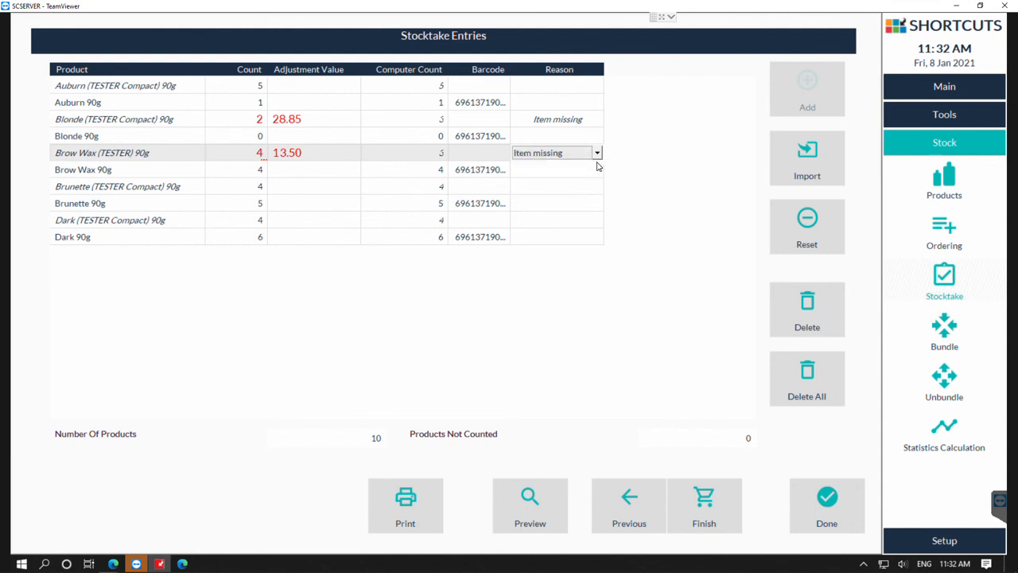
mouse_move(665, 181)
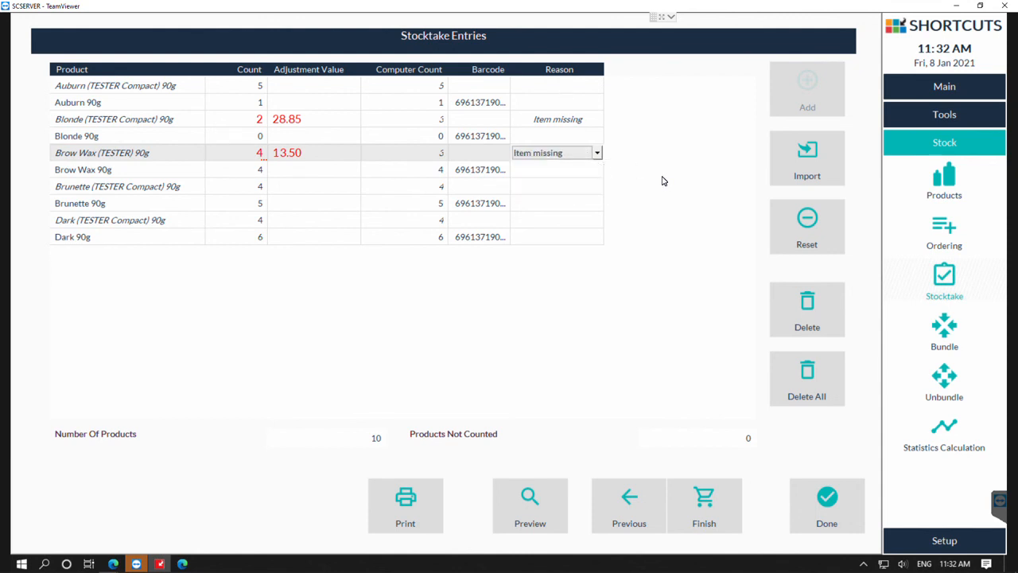
mouse_move(703, 506)
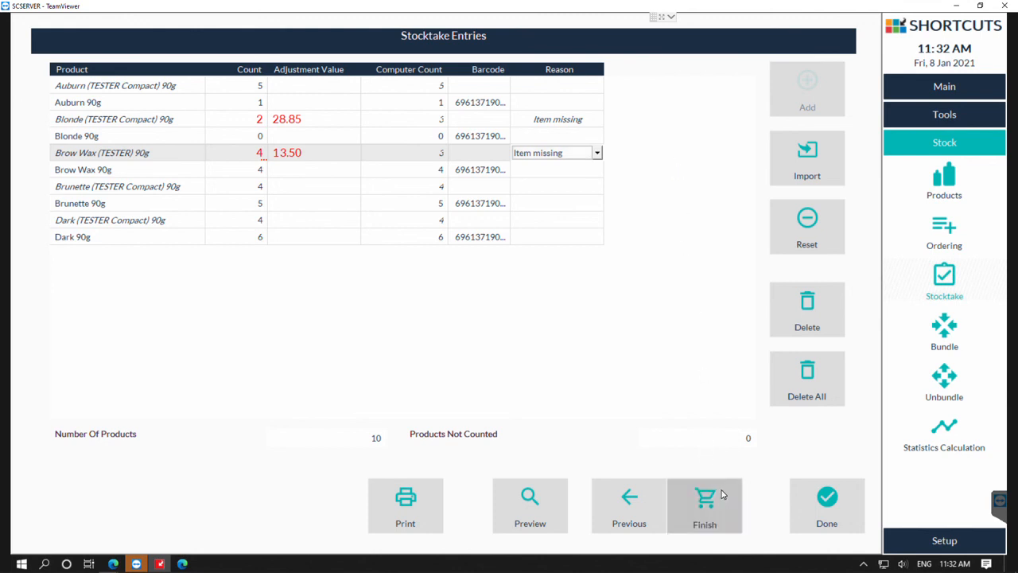
Finish the stocktake and decline the recount so stock levels update to the entered counts
left_click(703, 506)
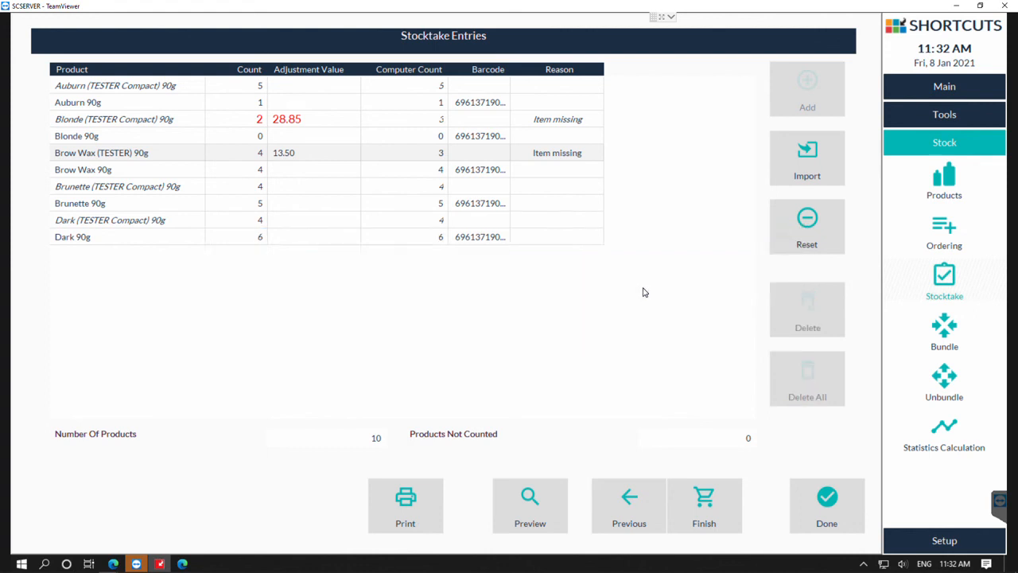
left_click(703, 506)
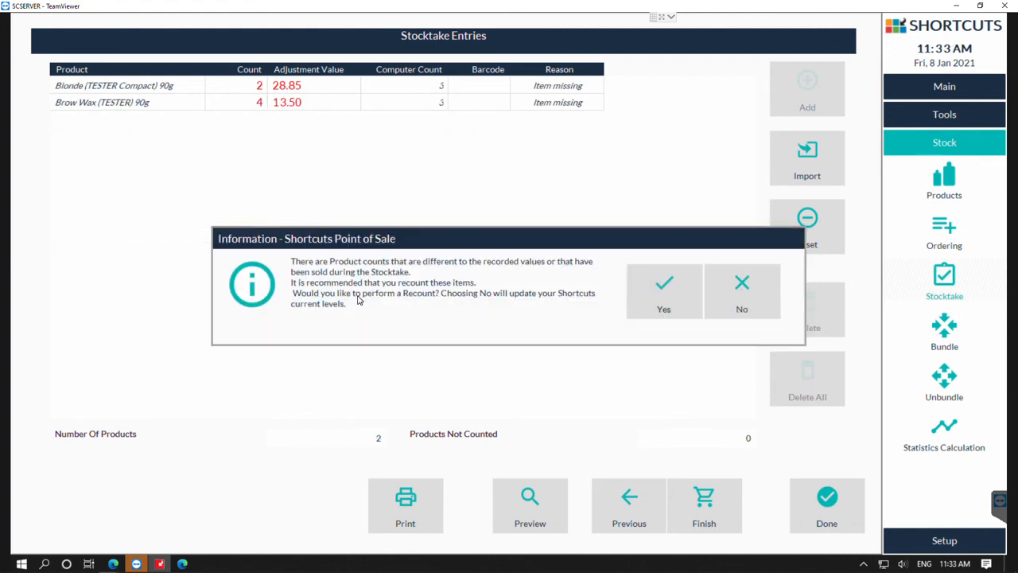
mouse_move(658, 326)
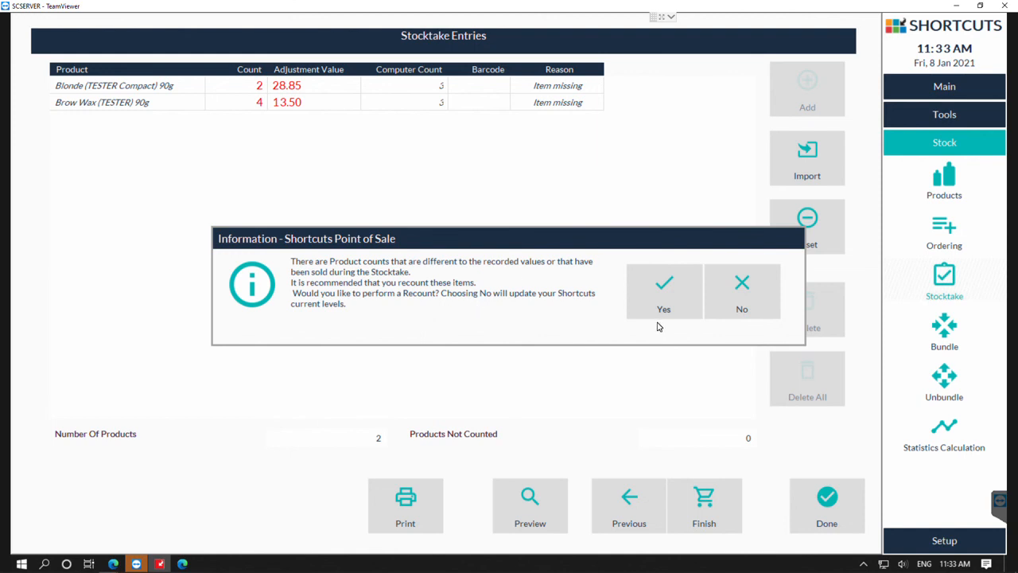
mouse_move(758, 302)
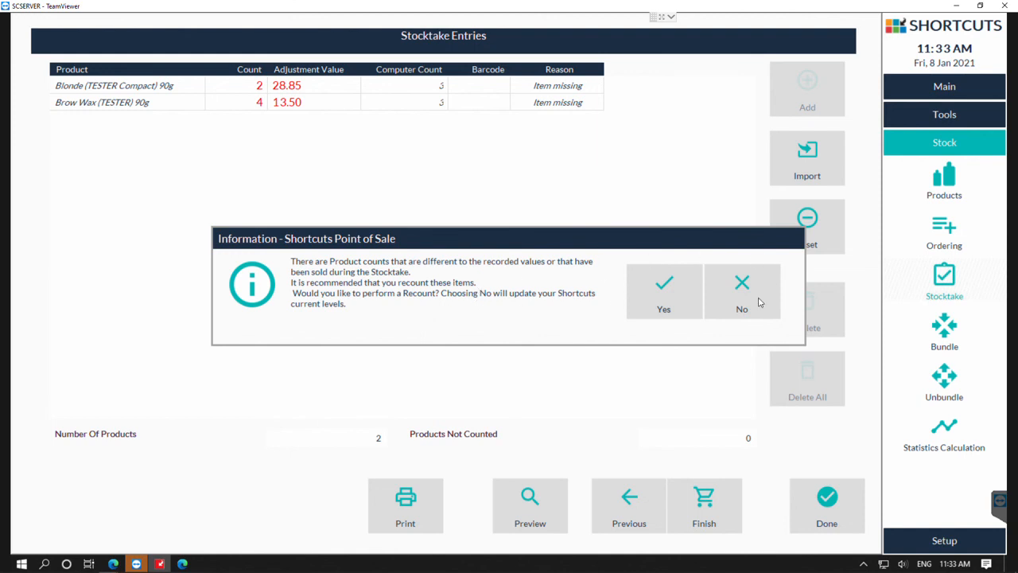
left_click(741, 290)
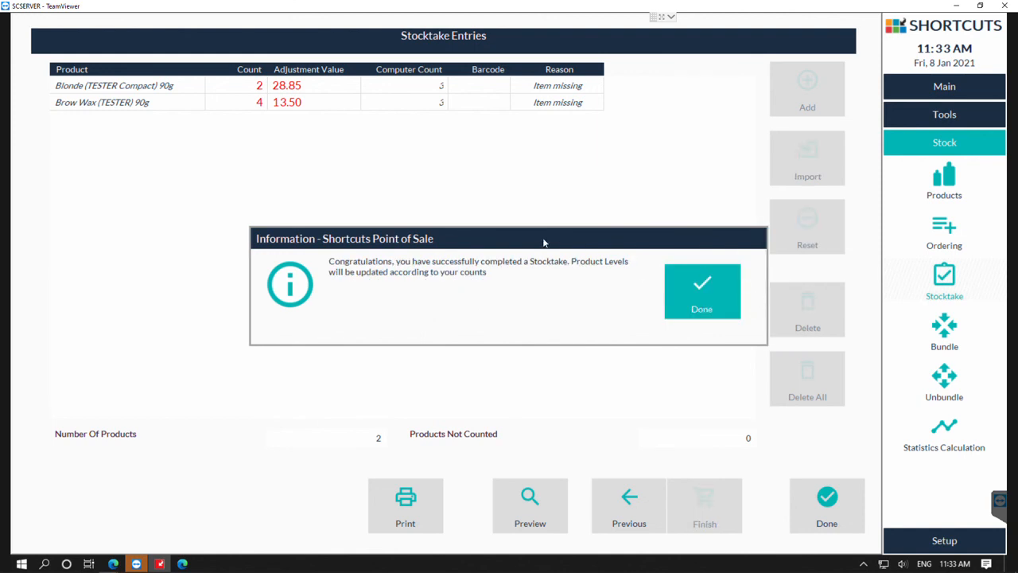